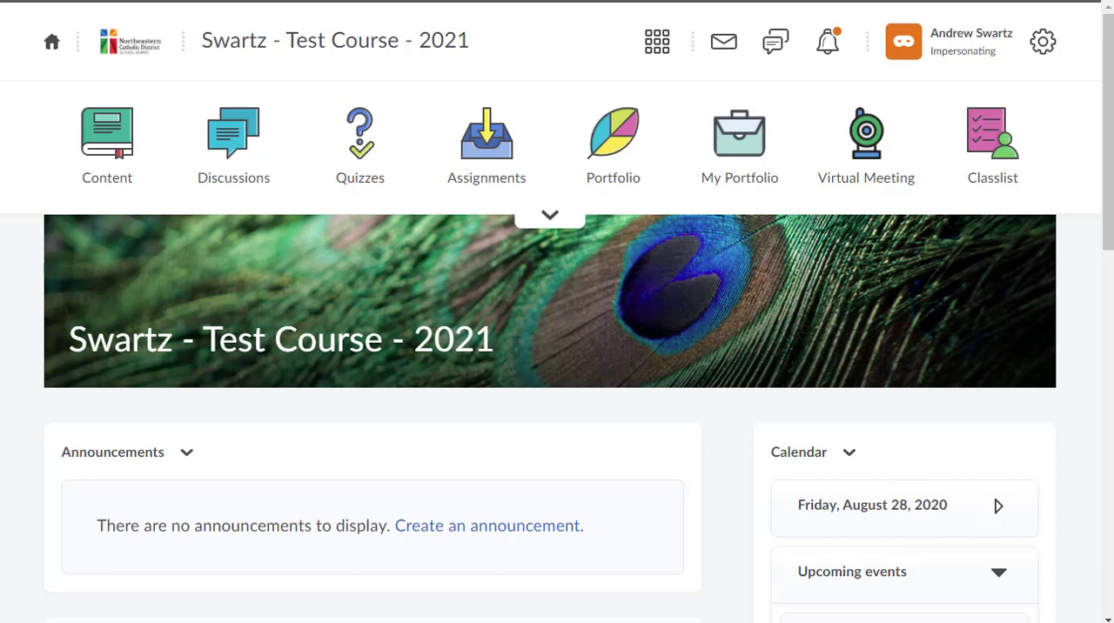
mouse_move(245, 37)
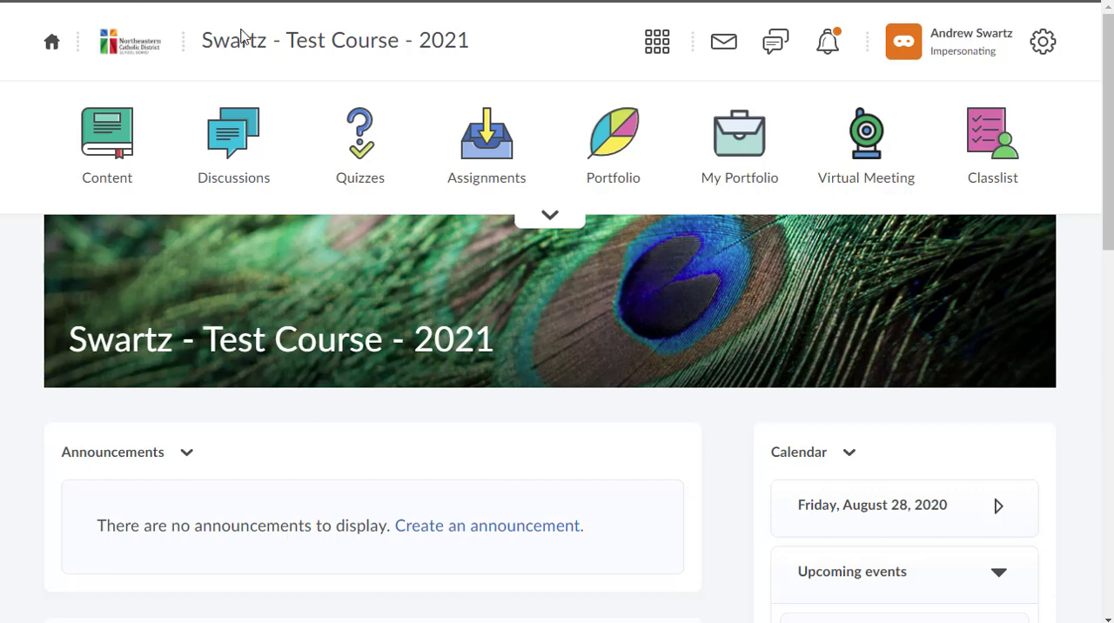
mouse_move(565, 66)
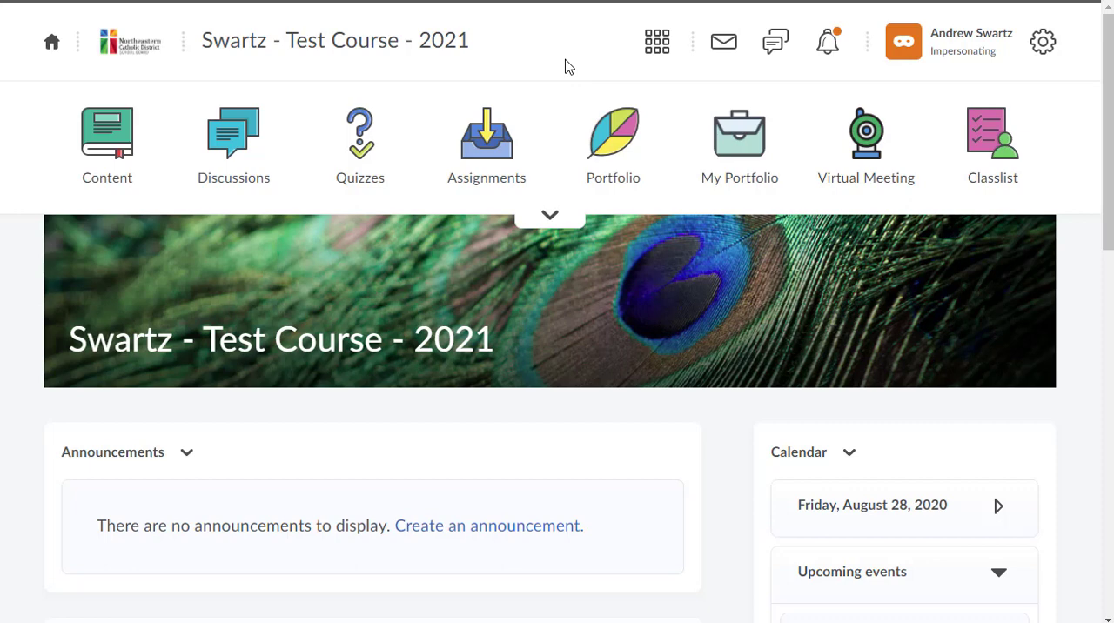
mouse_move(460, 87)
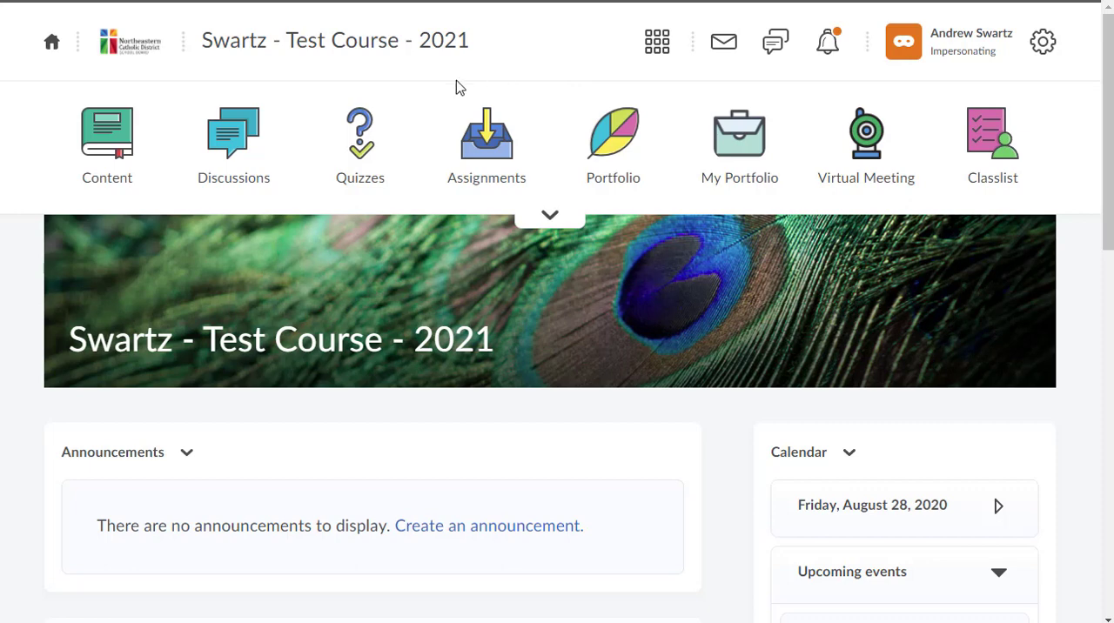
mouse_move(537, 61)
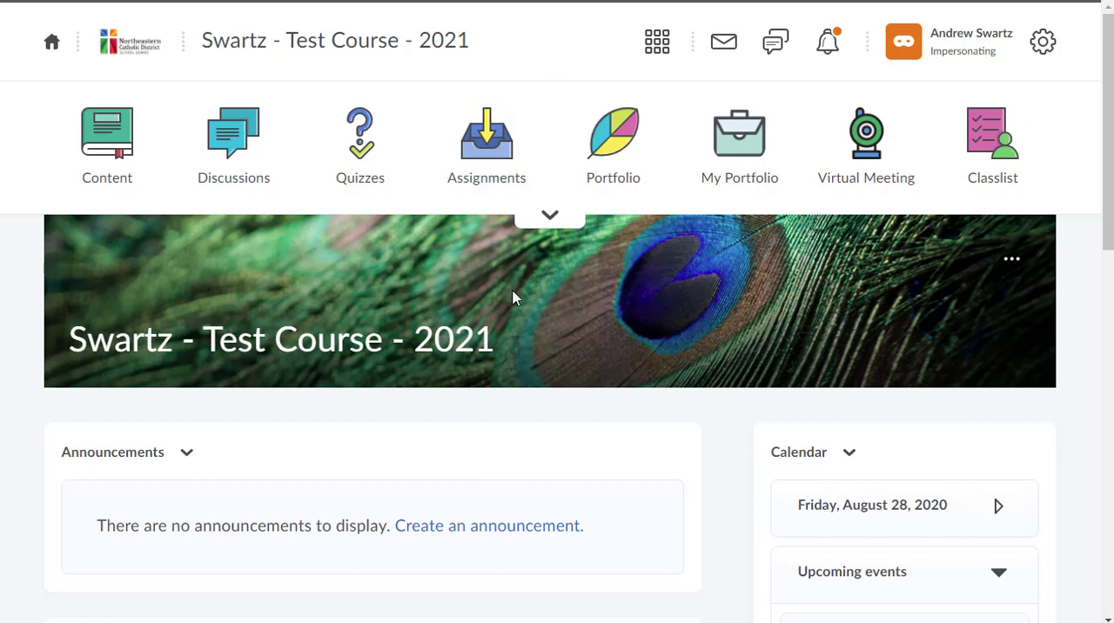
mouse_move(140, 60)
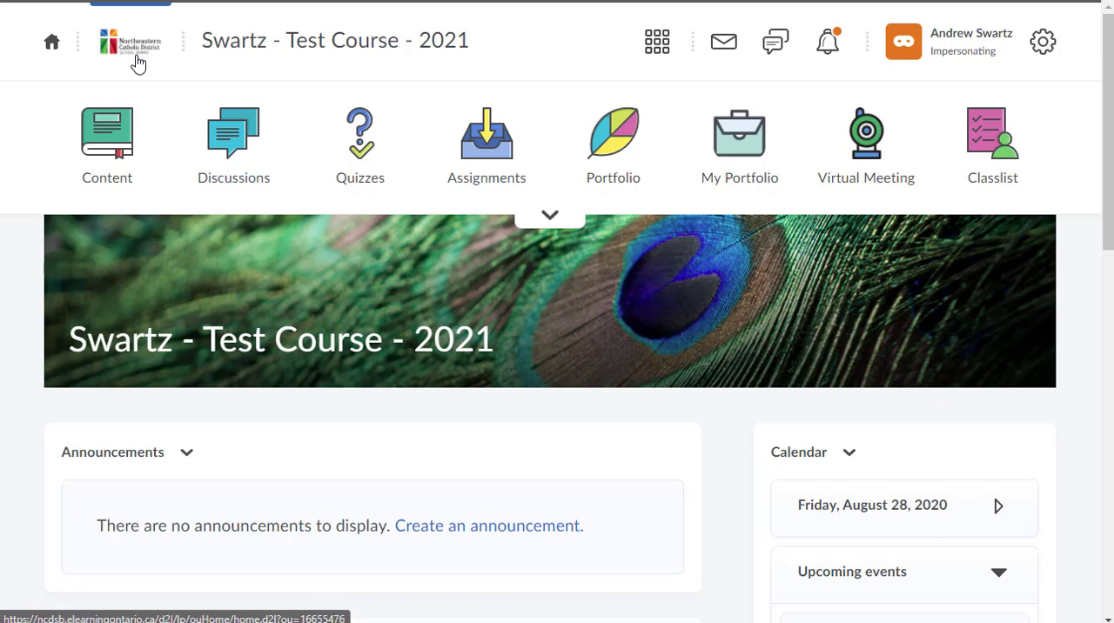
mouse_move(426, 41)
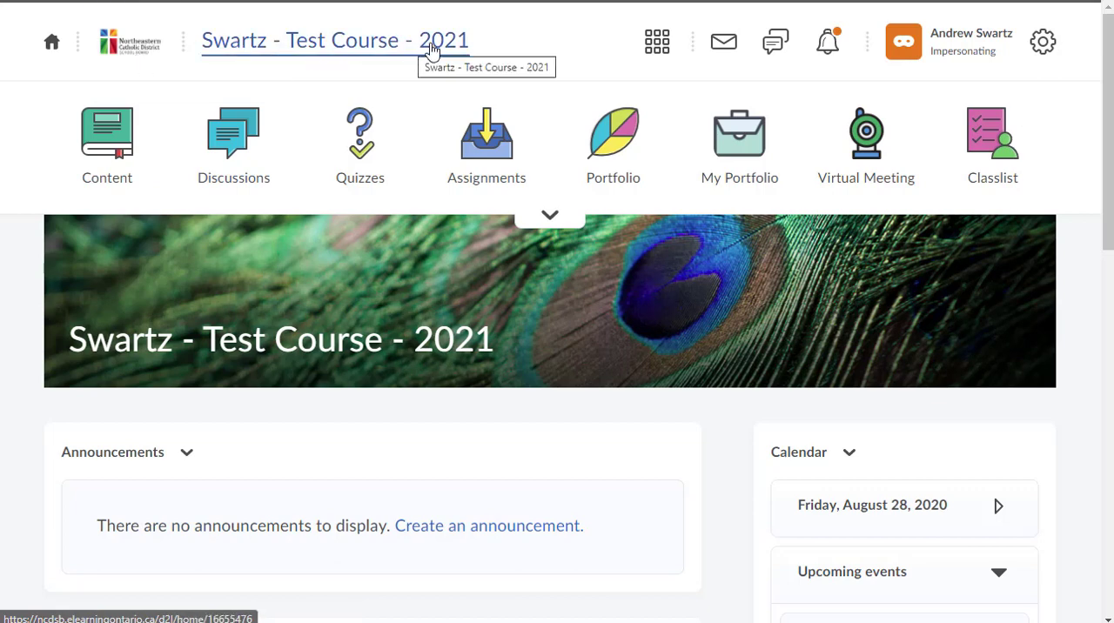
mouse_move(992, 140)
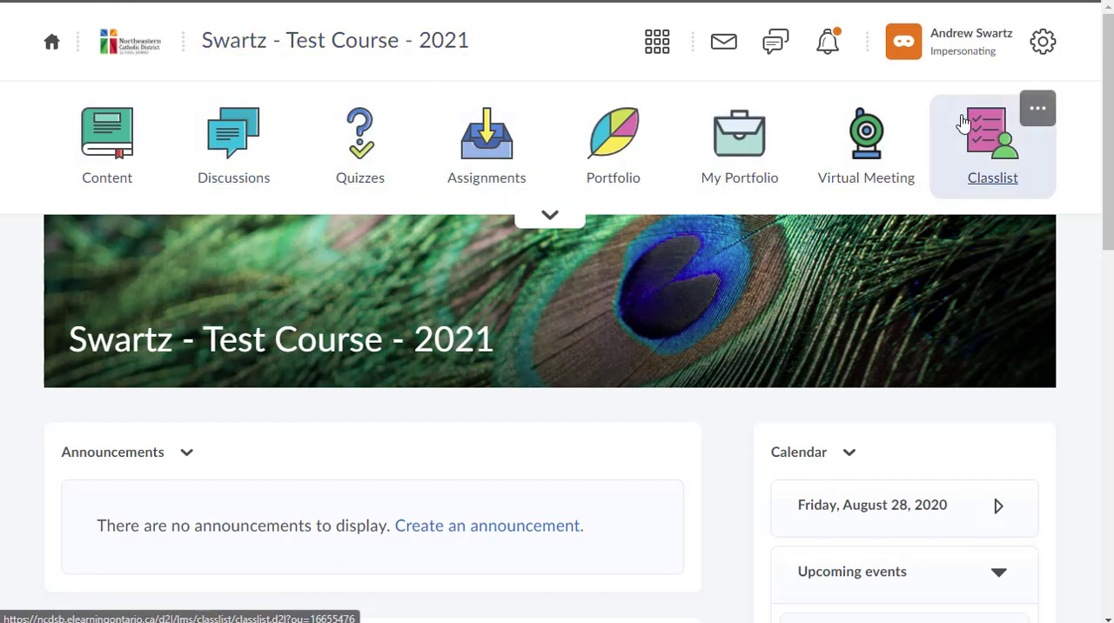
Step: Begin customizing this course's navbar from its ••• menu, prompting for a navbar copy
scroll(down, 3)
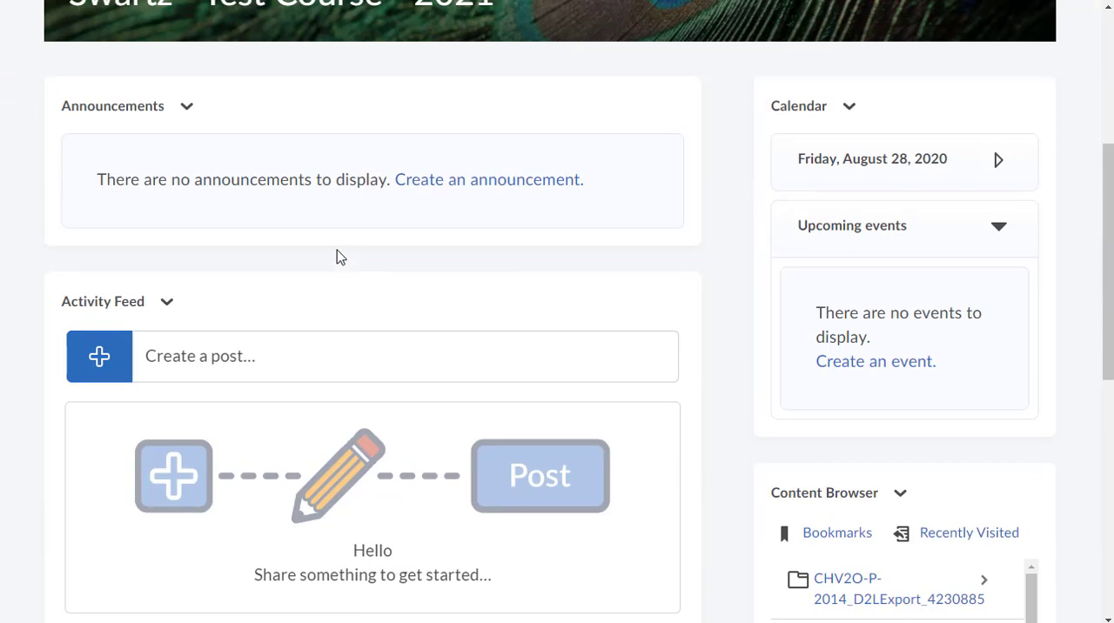
scroll(up, 3)
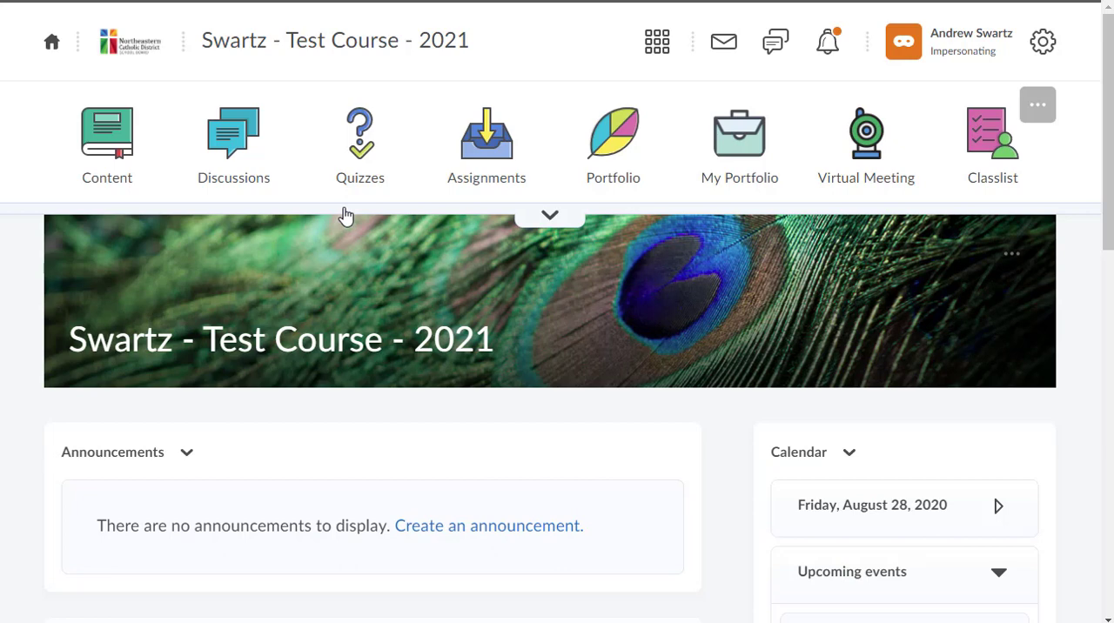
mouse_move(398, 302)
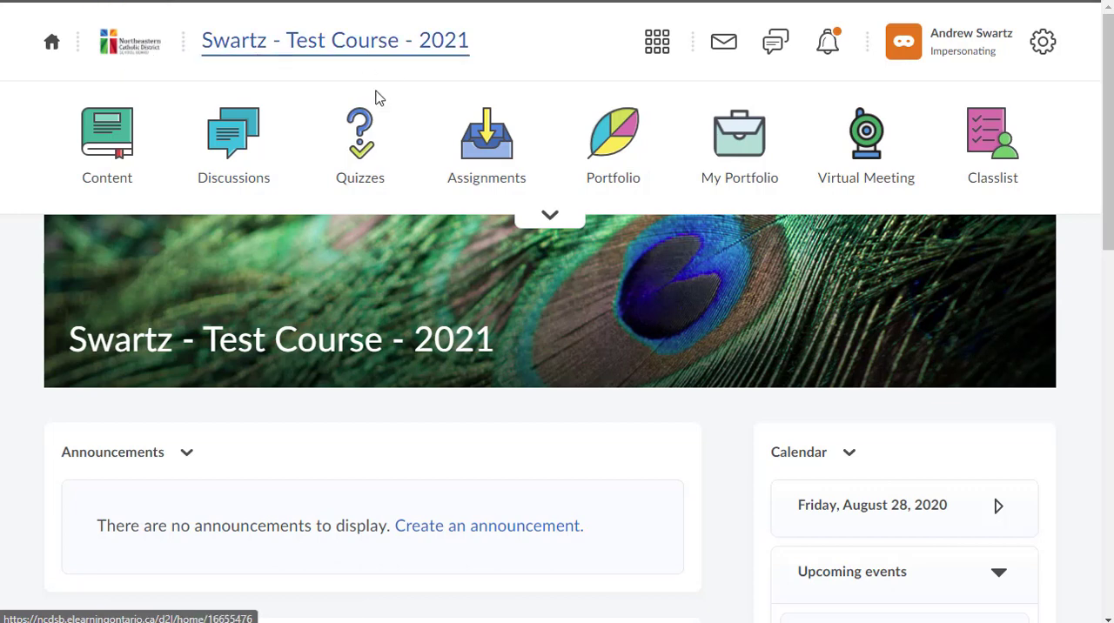
mouse_move(866, 139)
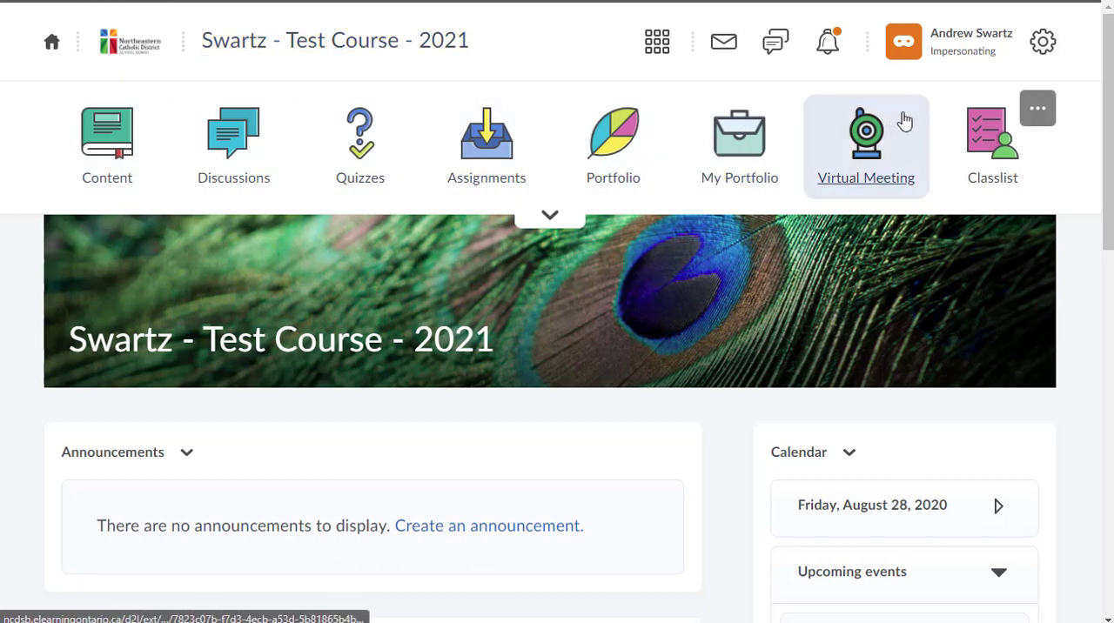
mouse_move(1036, 183)
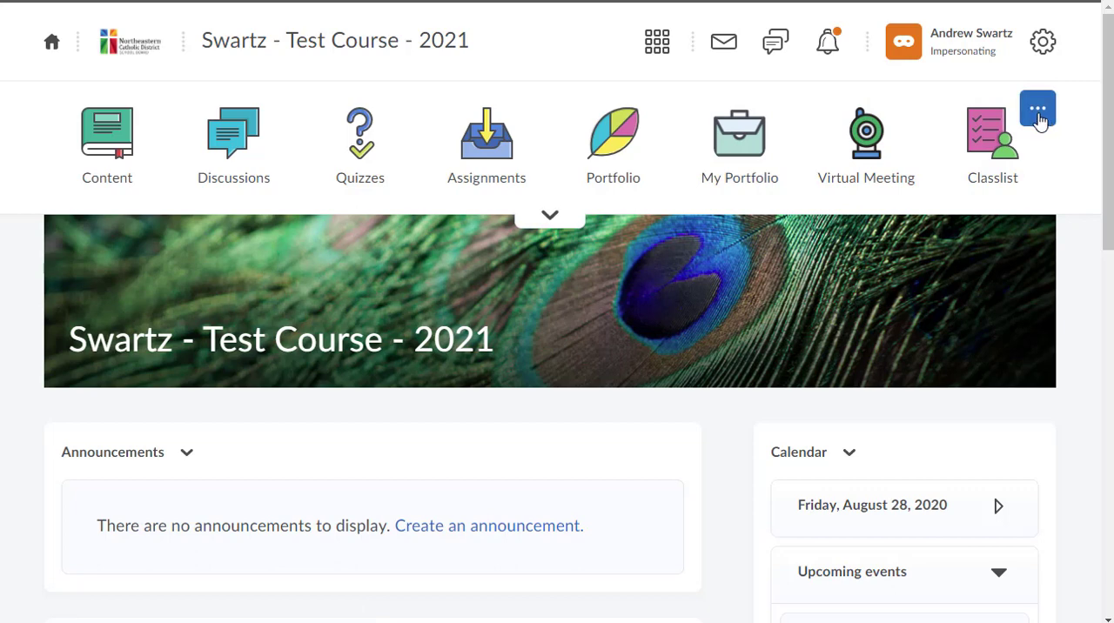
click(1037, 107)
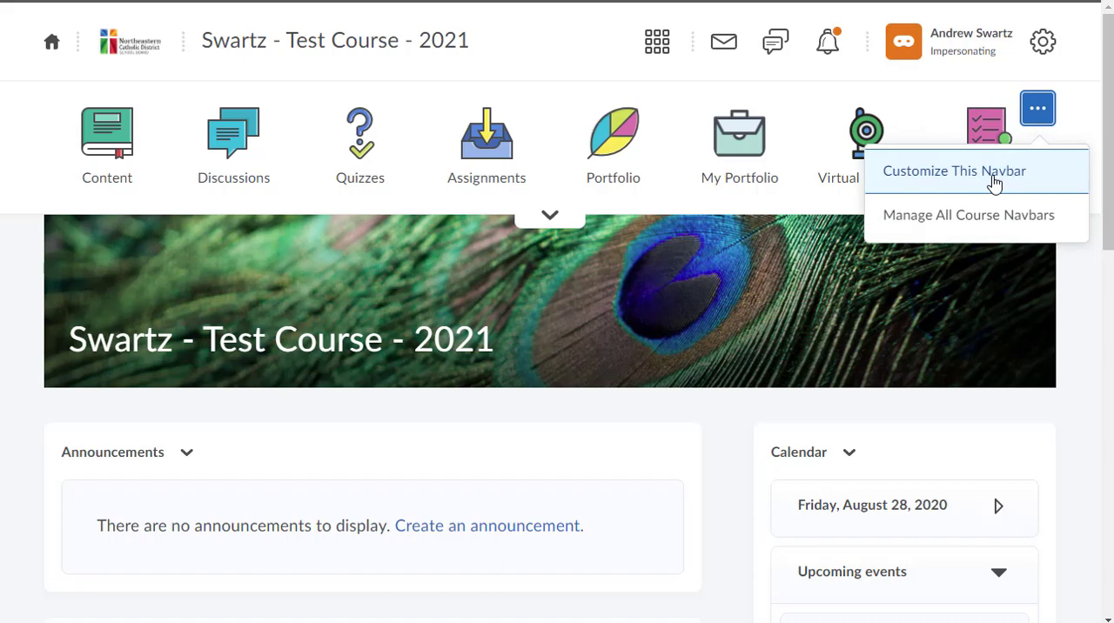
click(954, 171)
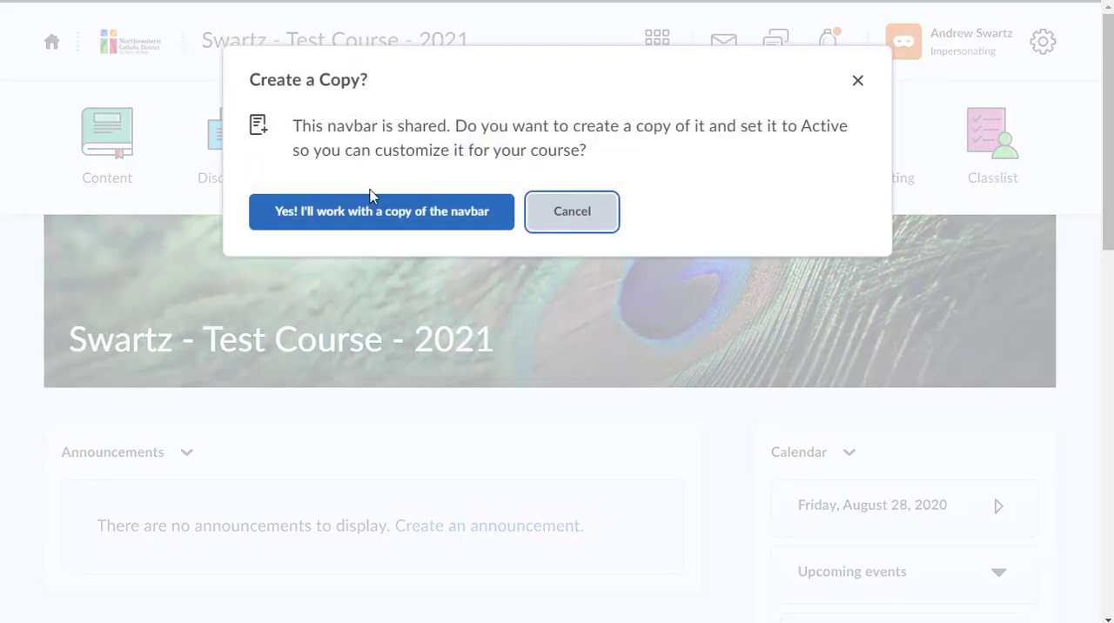
mouse_move(381, 212)
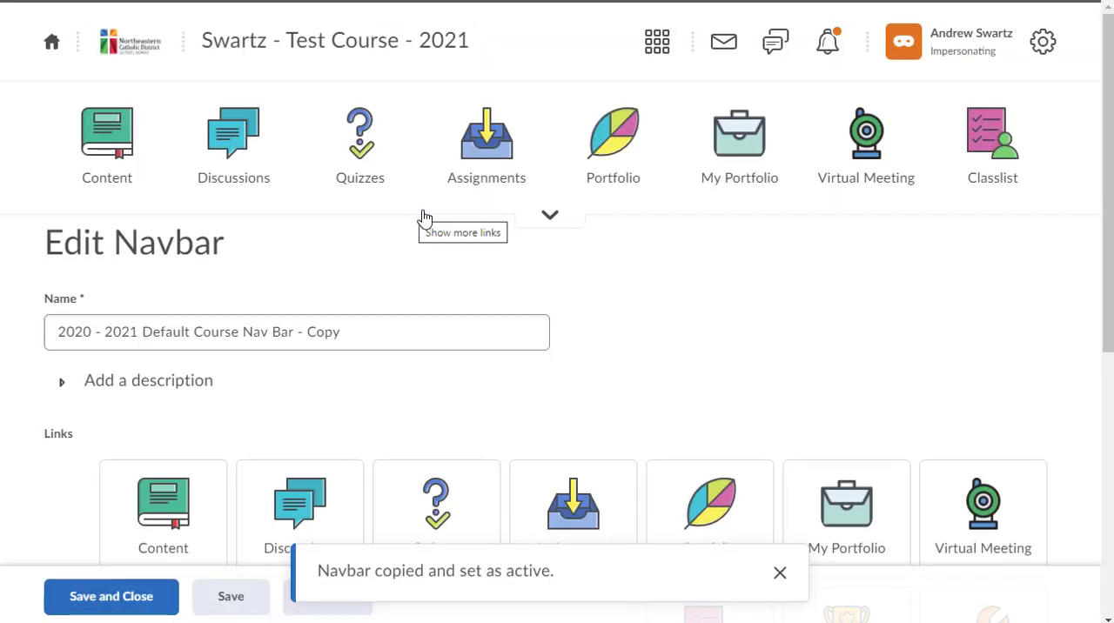
scroll(down, 3)
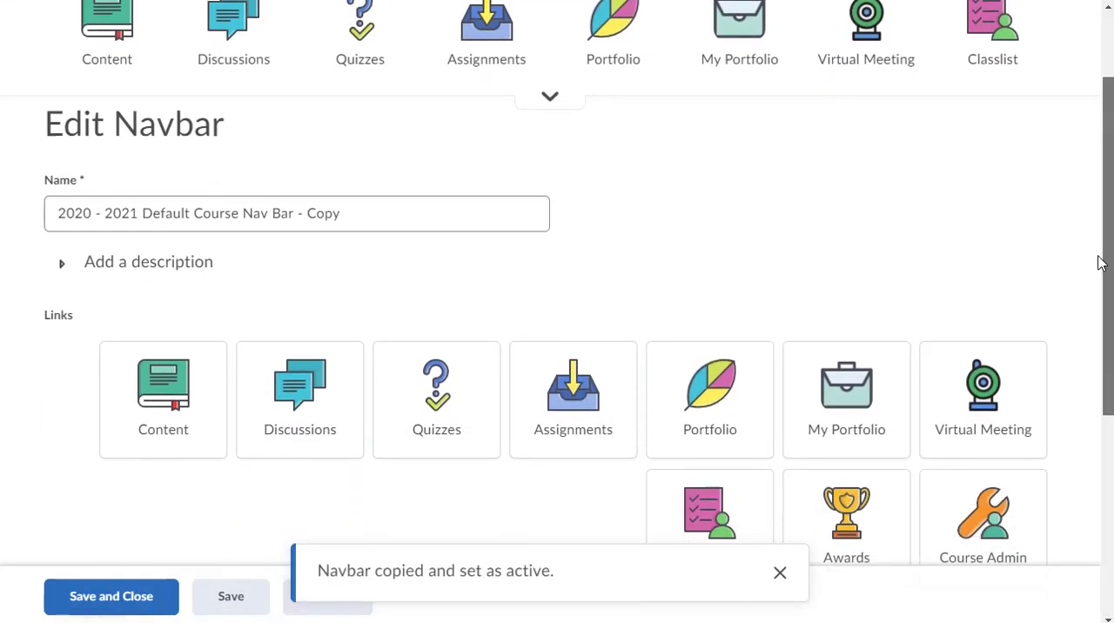
scroll(down, 3)
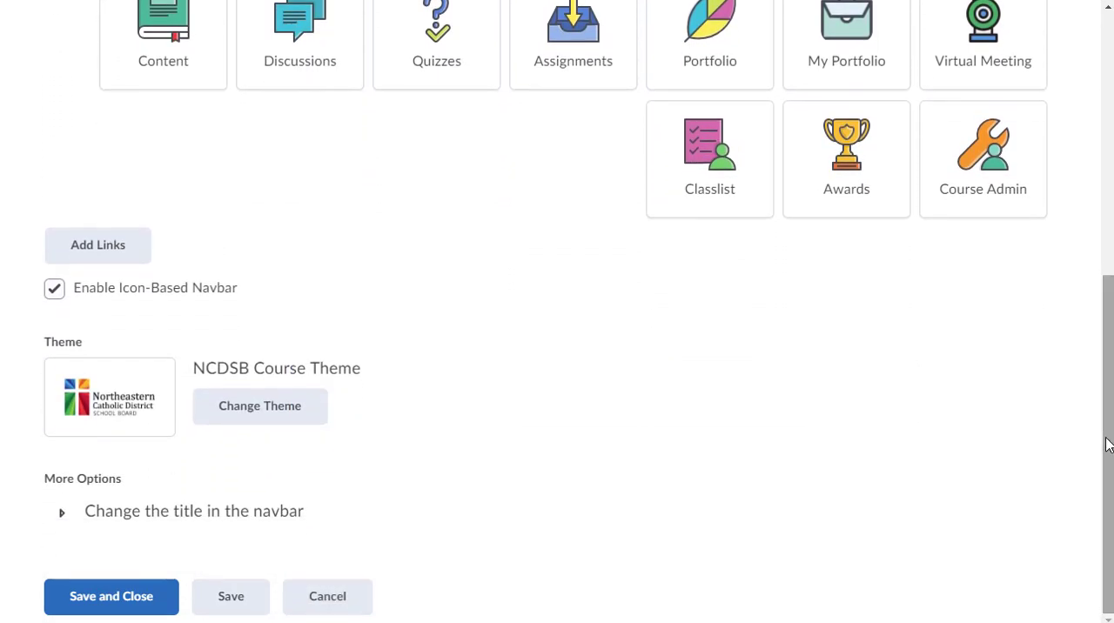
mouse_move(174, 388)
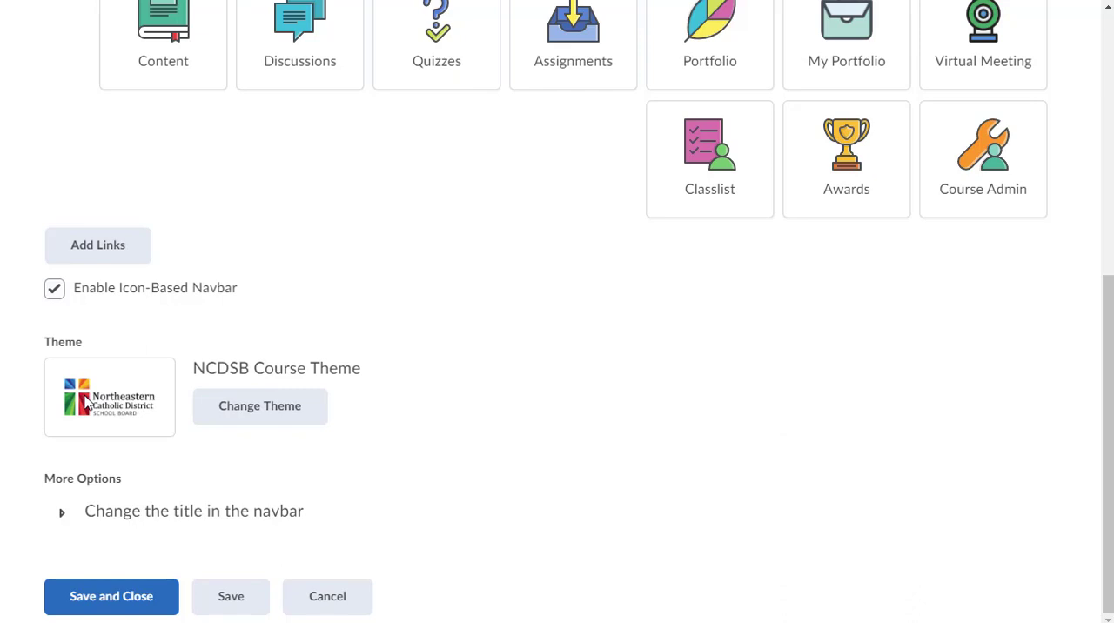
mouse_move(260, 407)
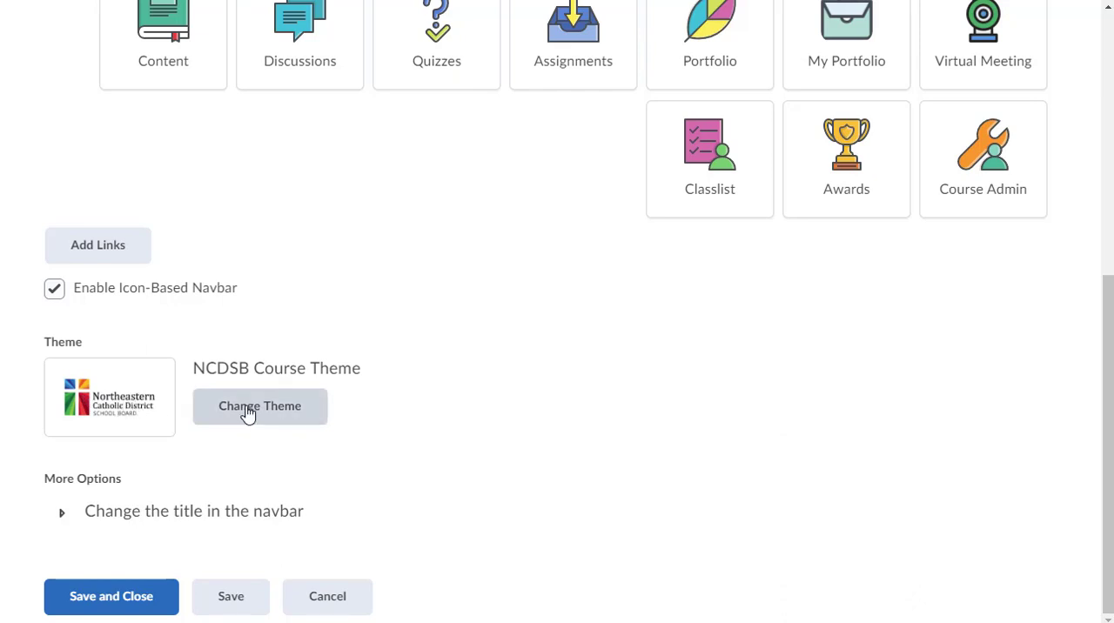
Step: Replace the NCDSB Course Theme with the Pope Francis Course Theme on the navbar copy
click(259, 405)
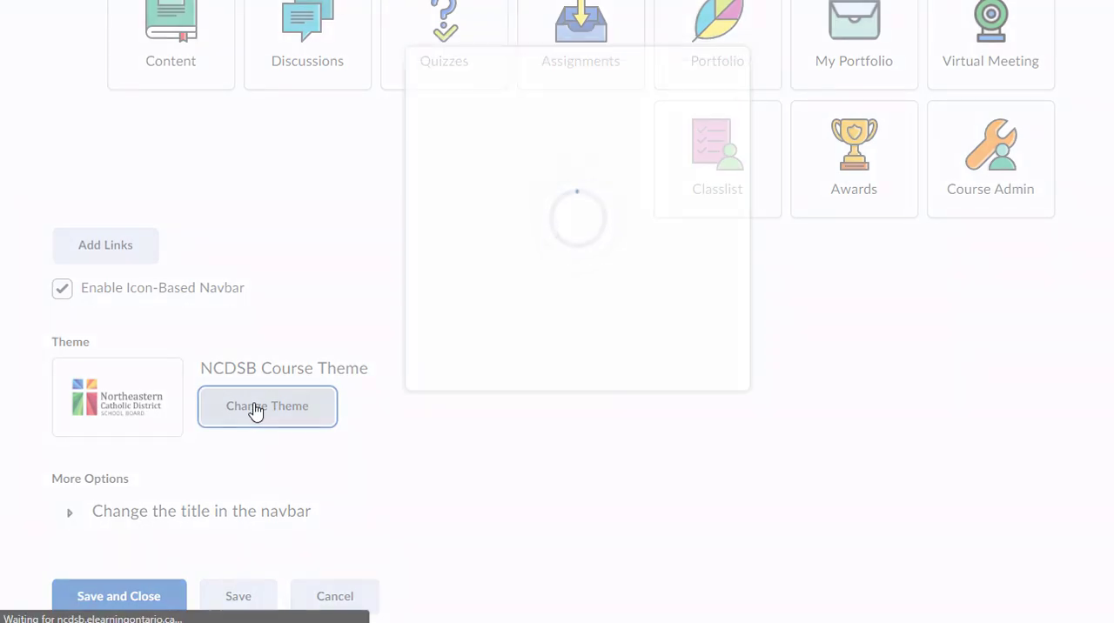
click(267, 405)
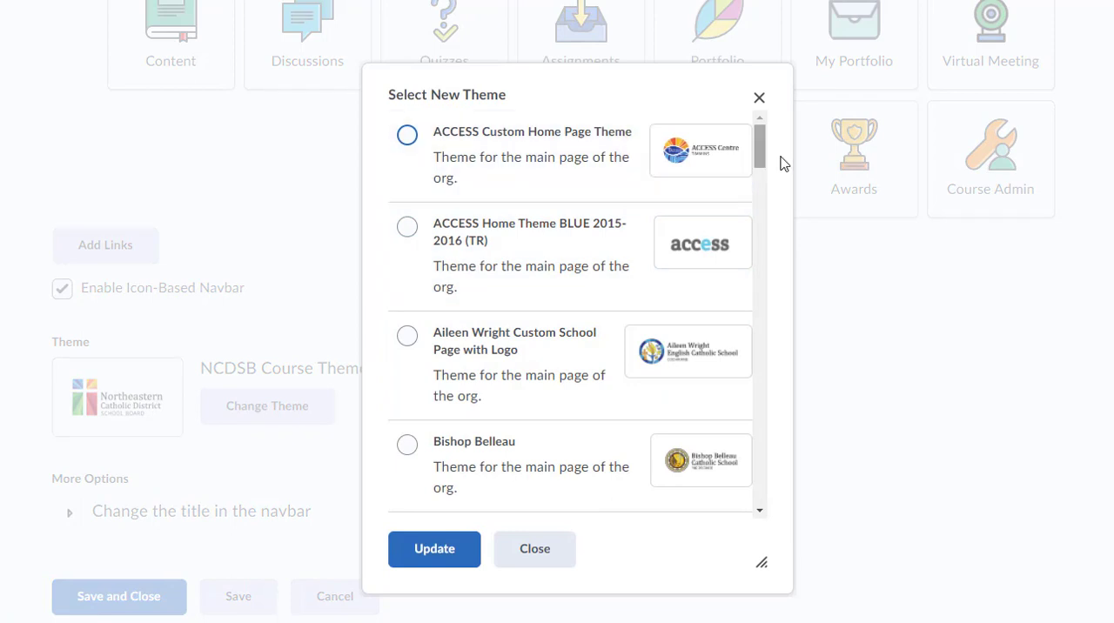
scroll(down, 3)
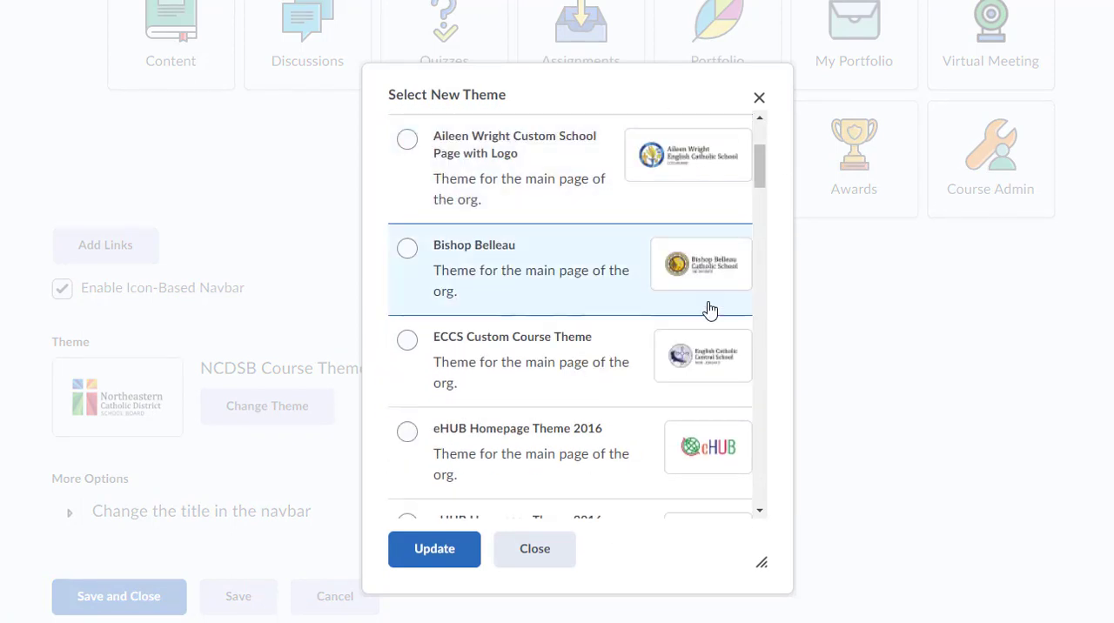
mouse_move(759, 170)
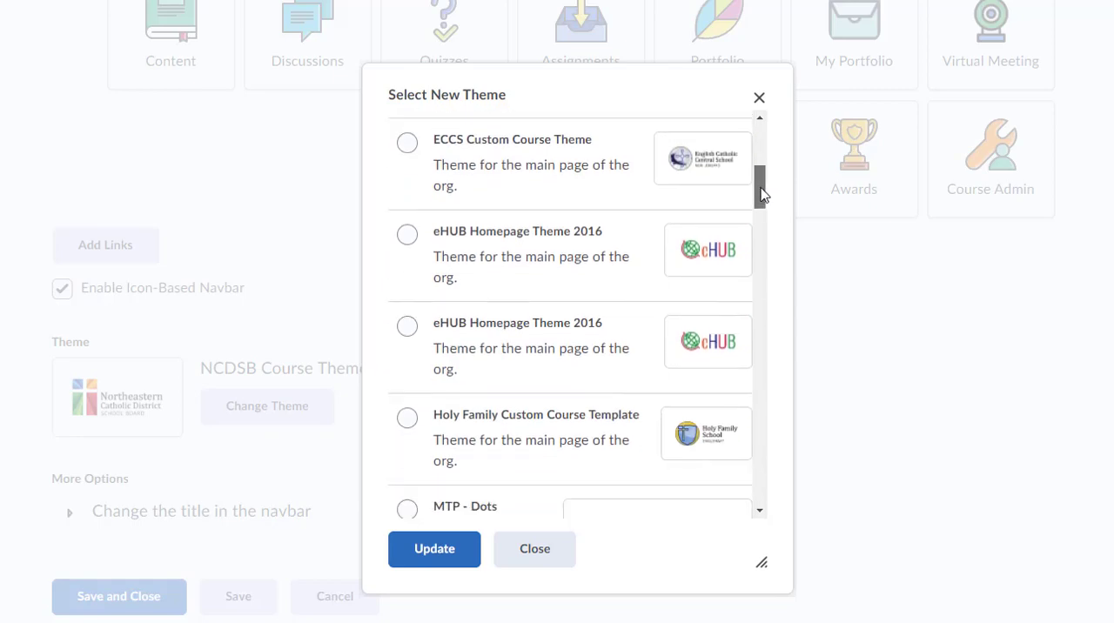
scroll(down, 3)
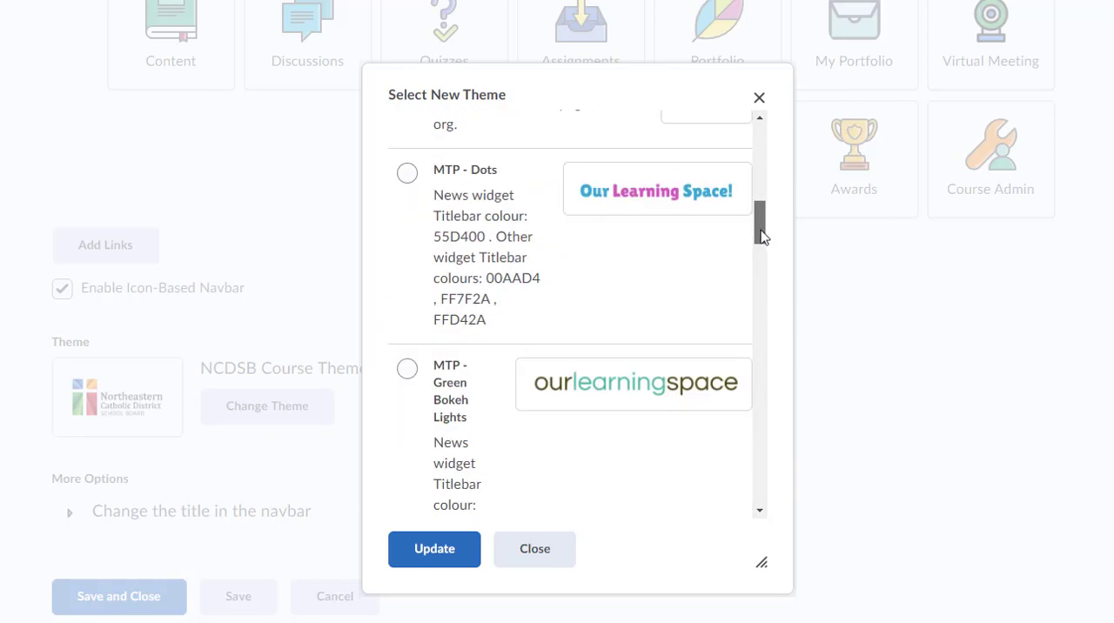
scroll(down, 3)
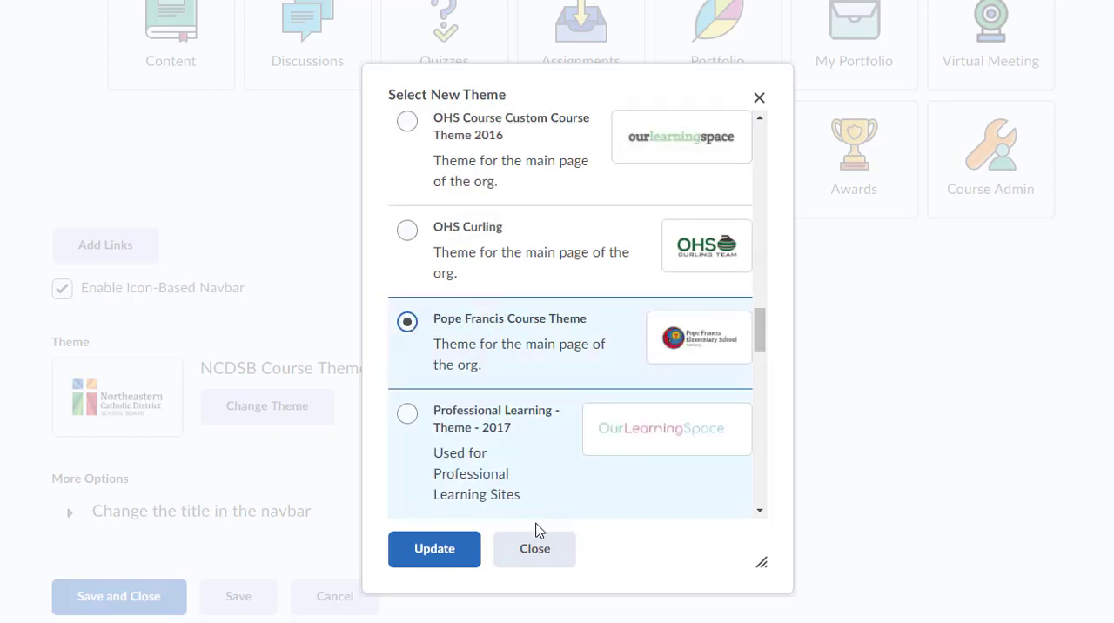
click(434, 548)
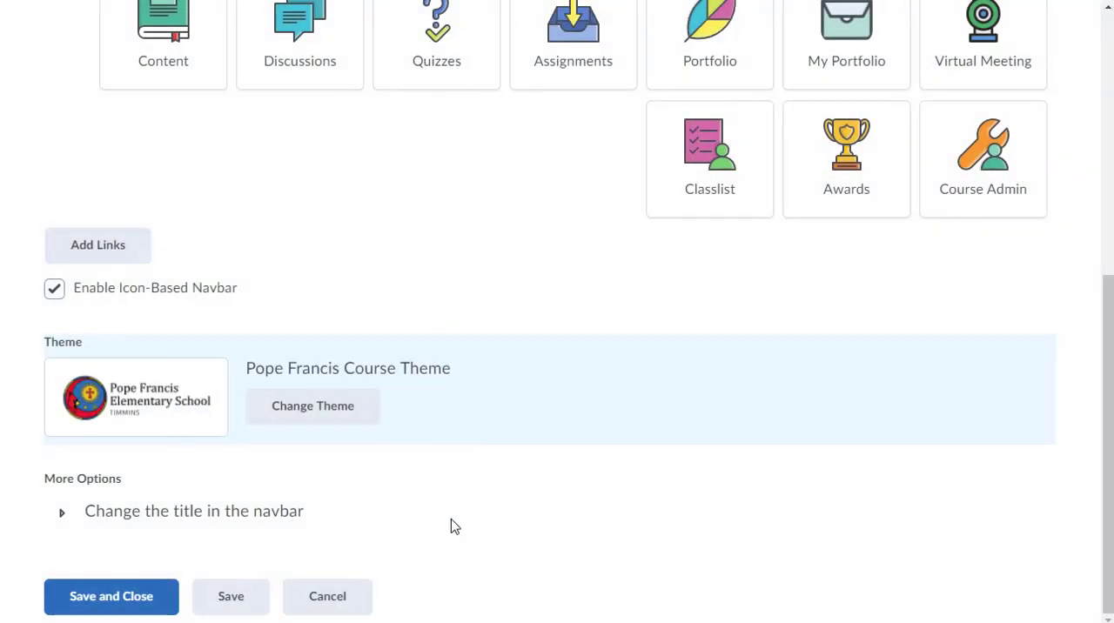
Step: Remove the Quizzes link from the navbar copy's Links area
scroll(up, 3)
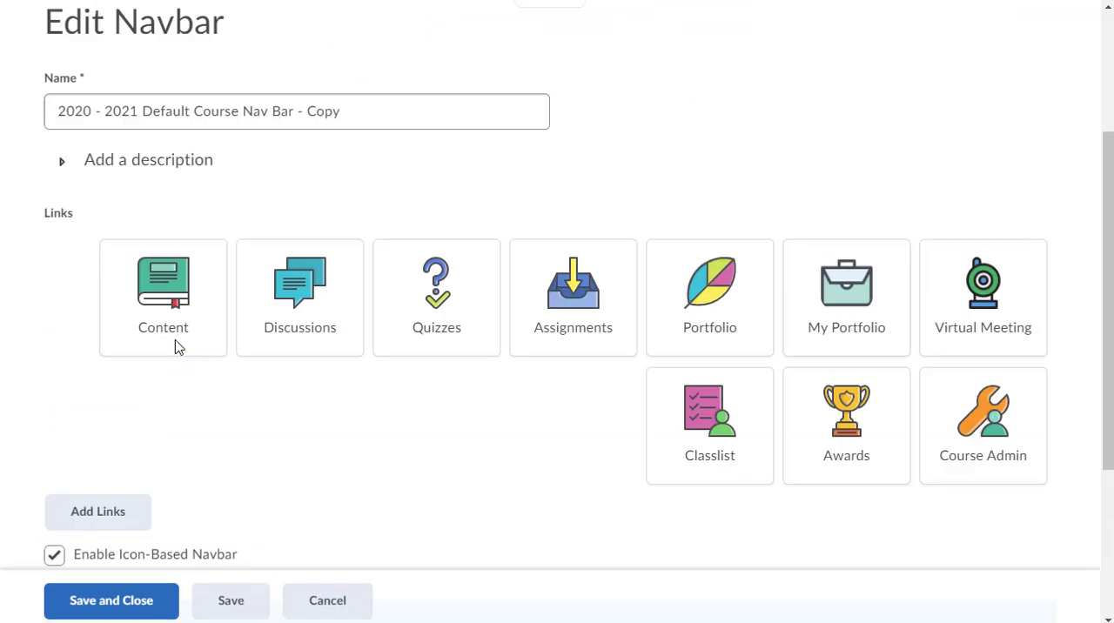
scroll(up, 3)
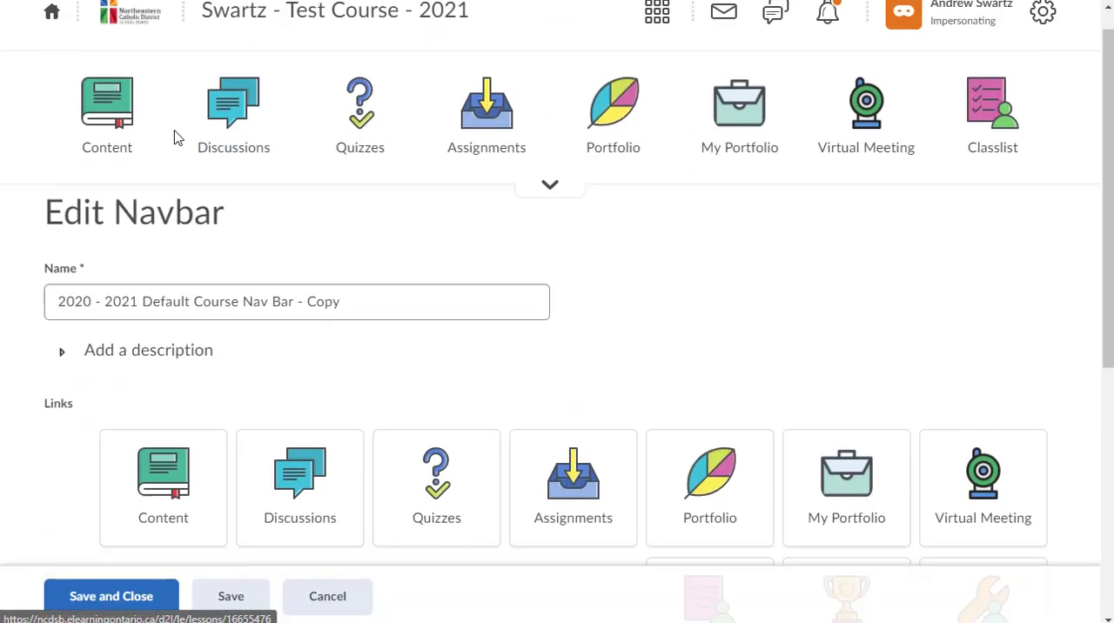
scroll(down, 3)
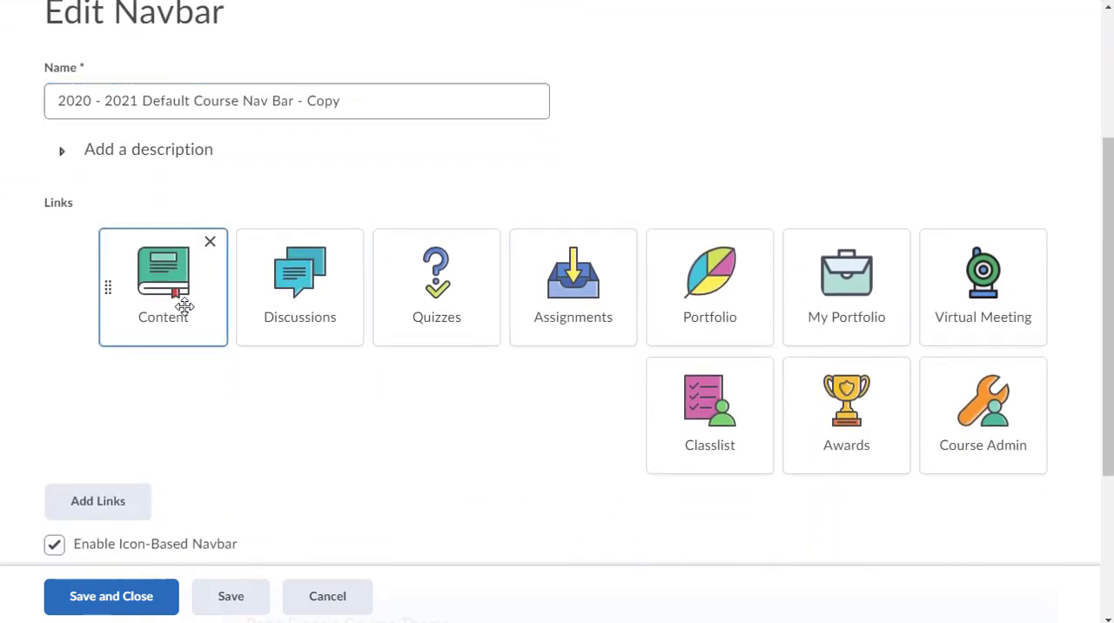
click(436, 286)
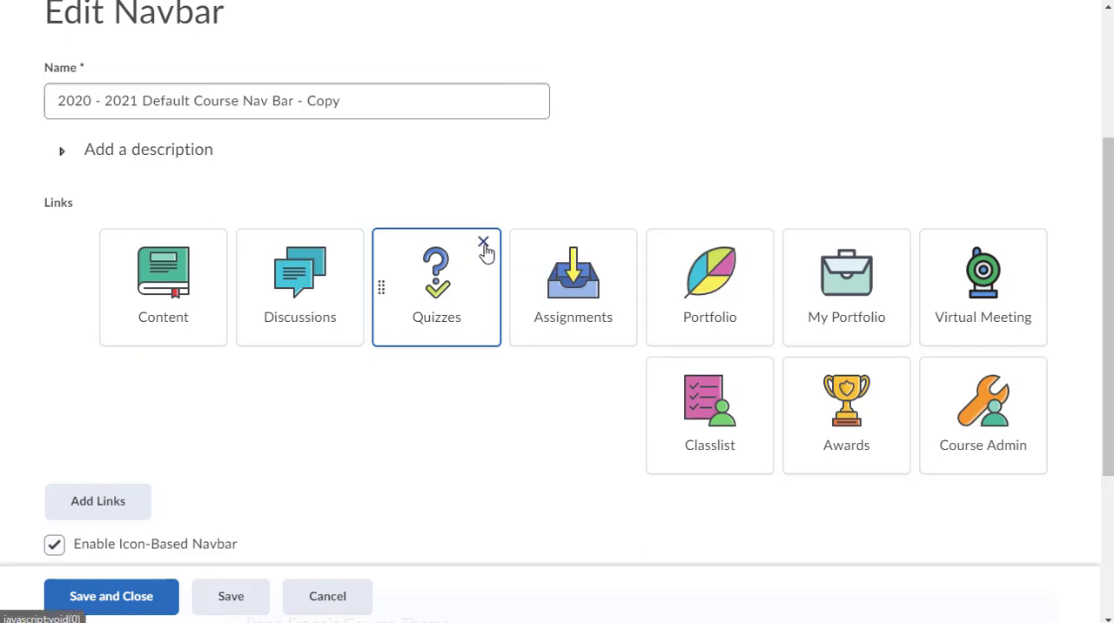
click(484, 242)
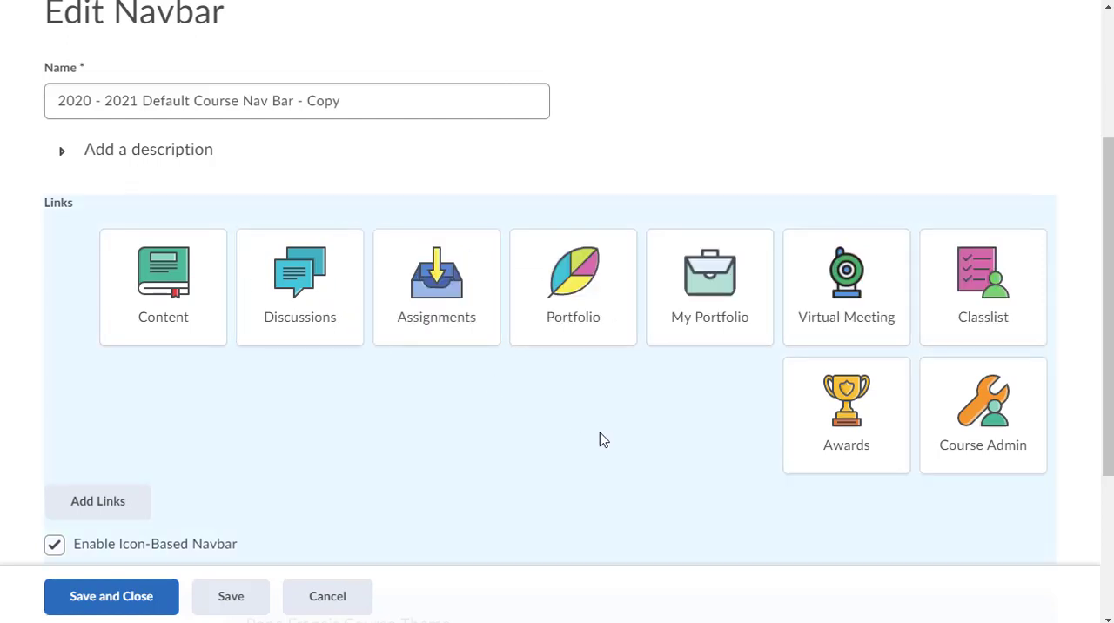
mouse_move(632, 360)
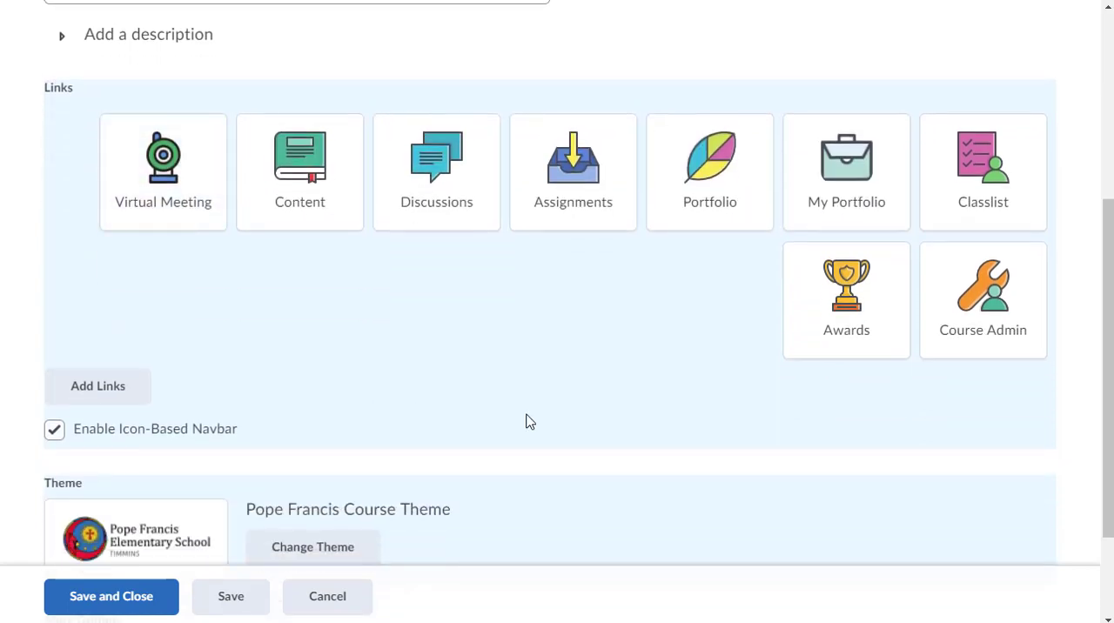
mouse_move(98, 385)
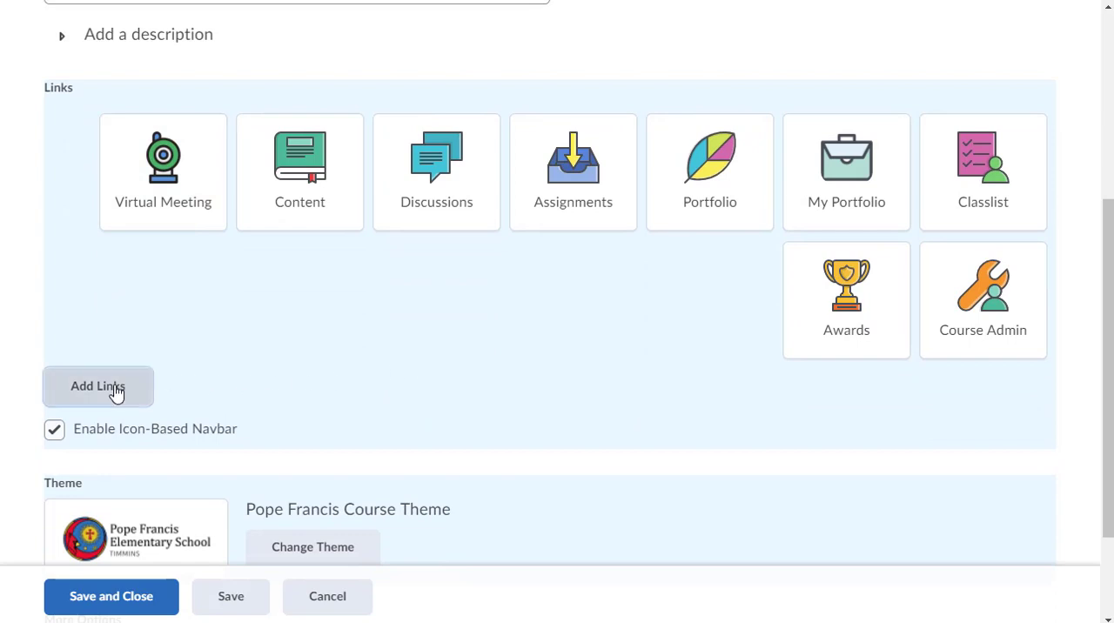
Step: Select Gizmos in the Add Links dialog and confirm it as a new navbar link
click(98, 385)
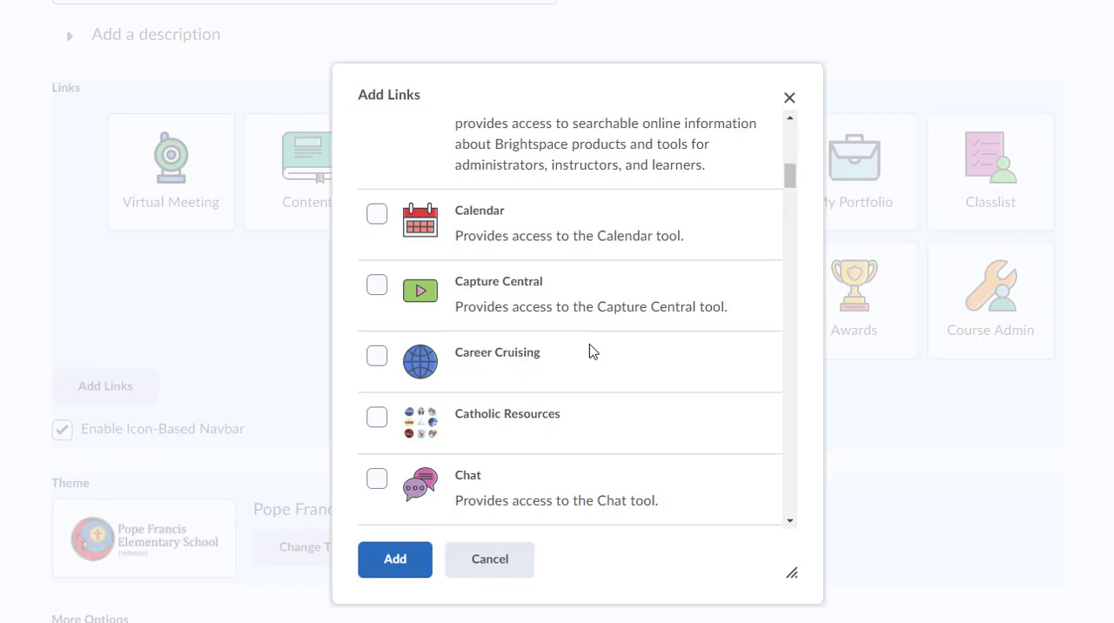
scroll(down, 3)
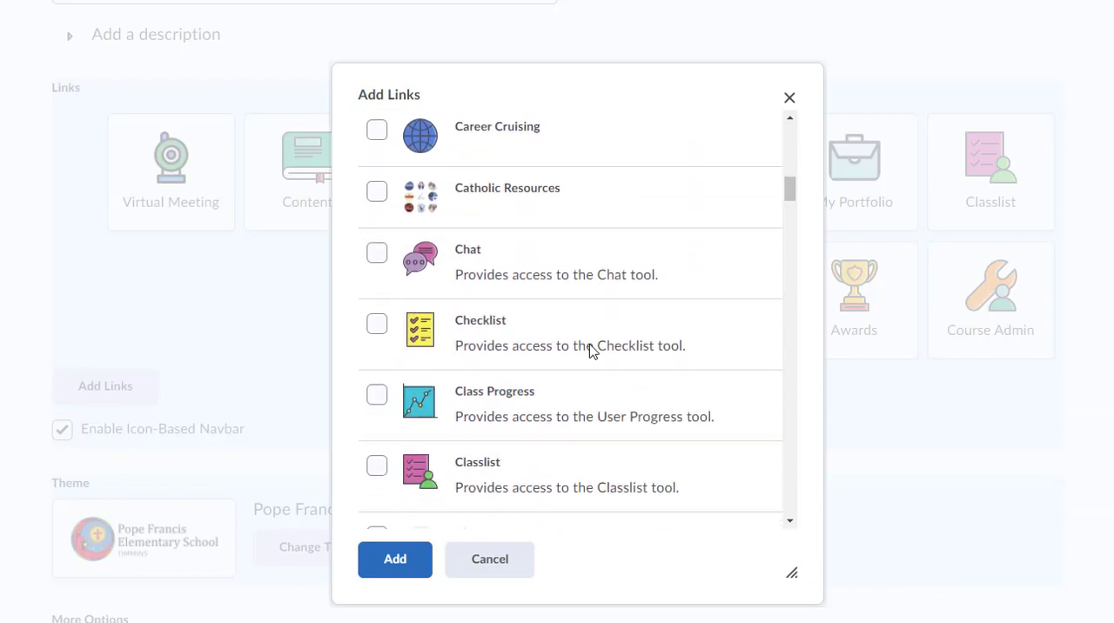
scroll(down, 3)
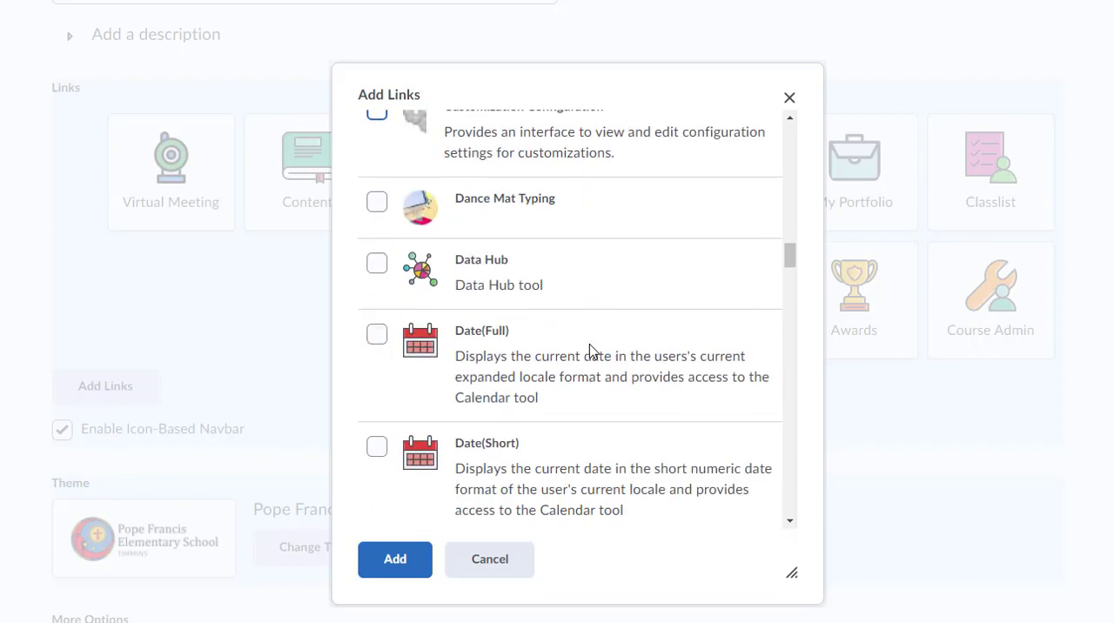
scroll(down, 3)
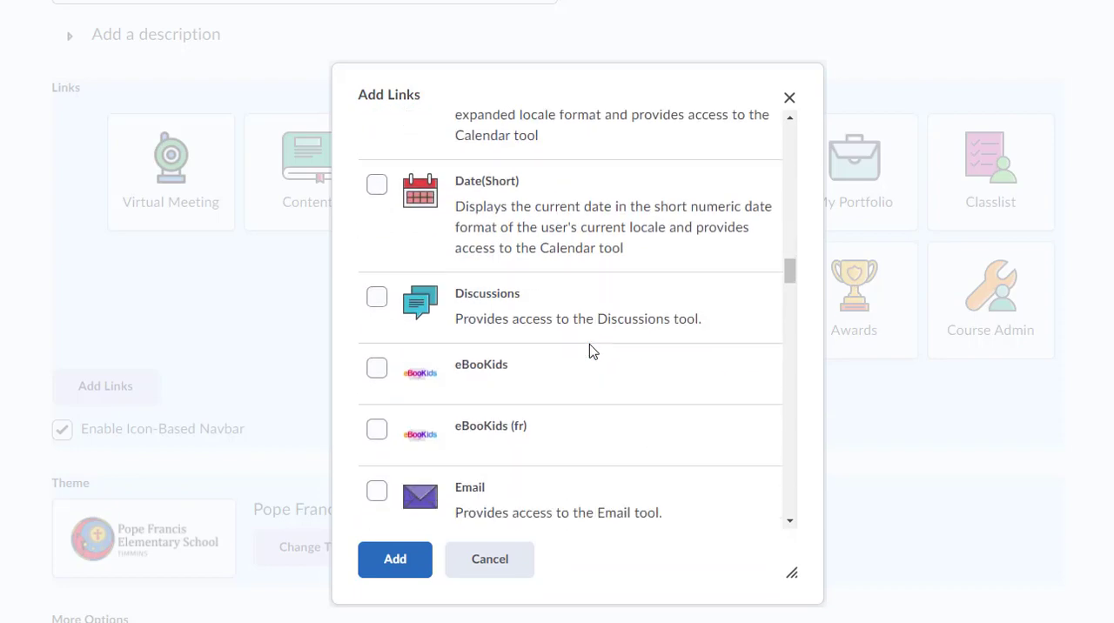
scroll(down, 3)
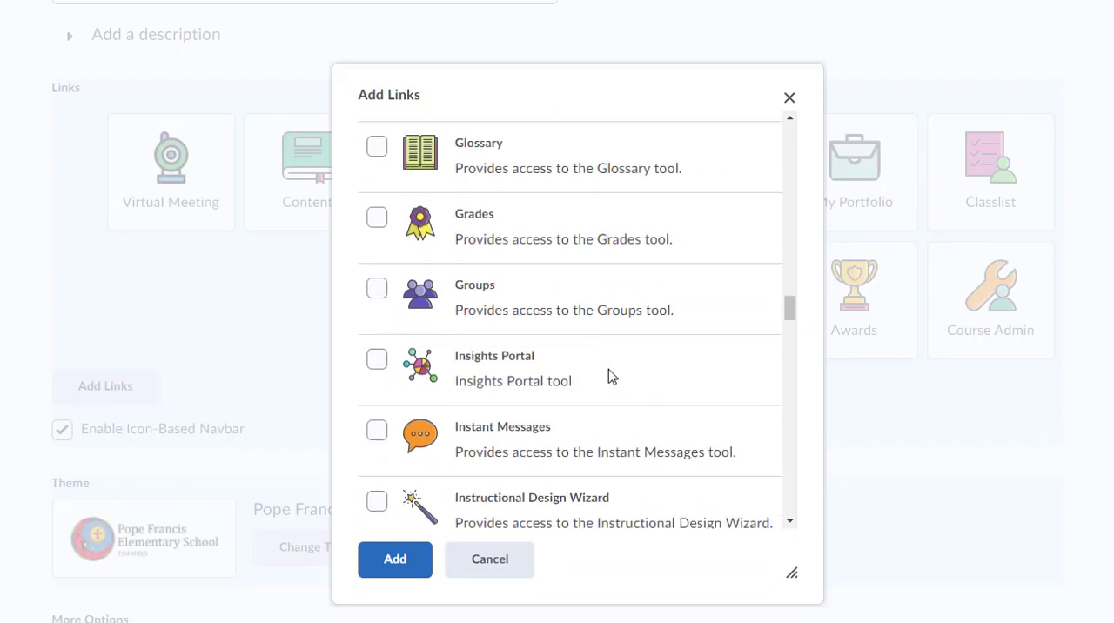
scroll(up, 3)
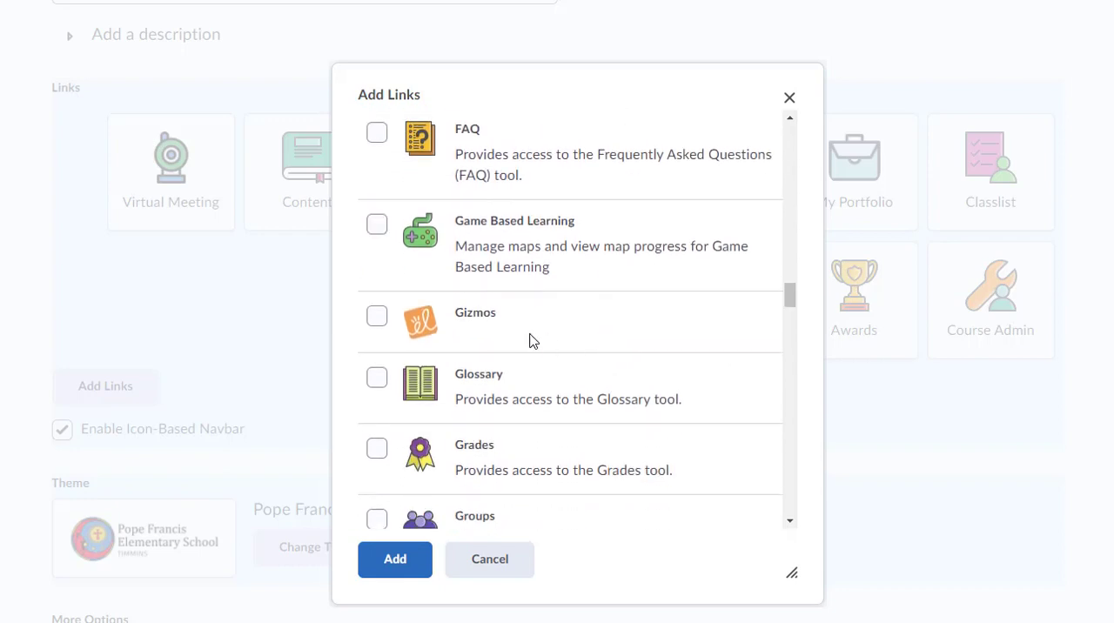
click(376, 316)
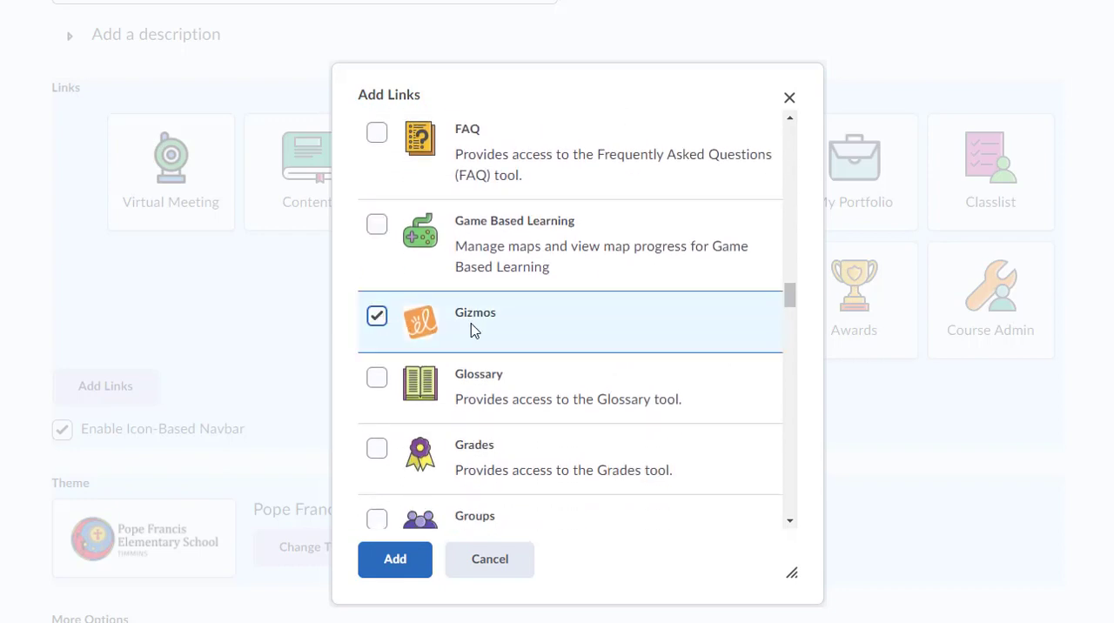
mouse_move(472, 575)
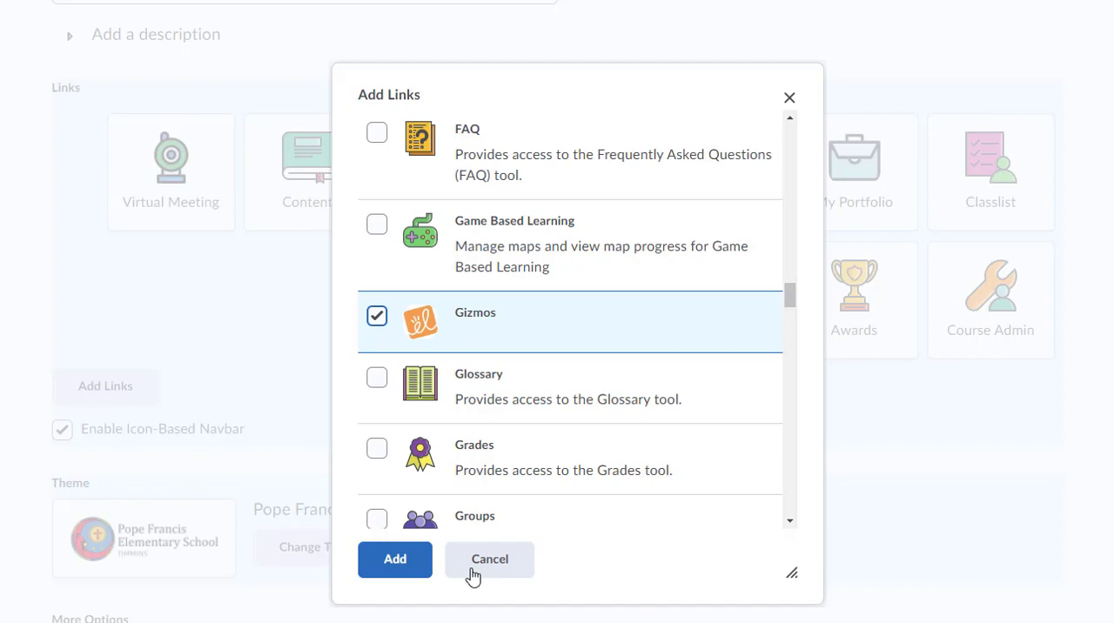
click(489, 559)
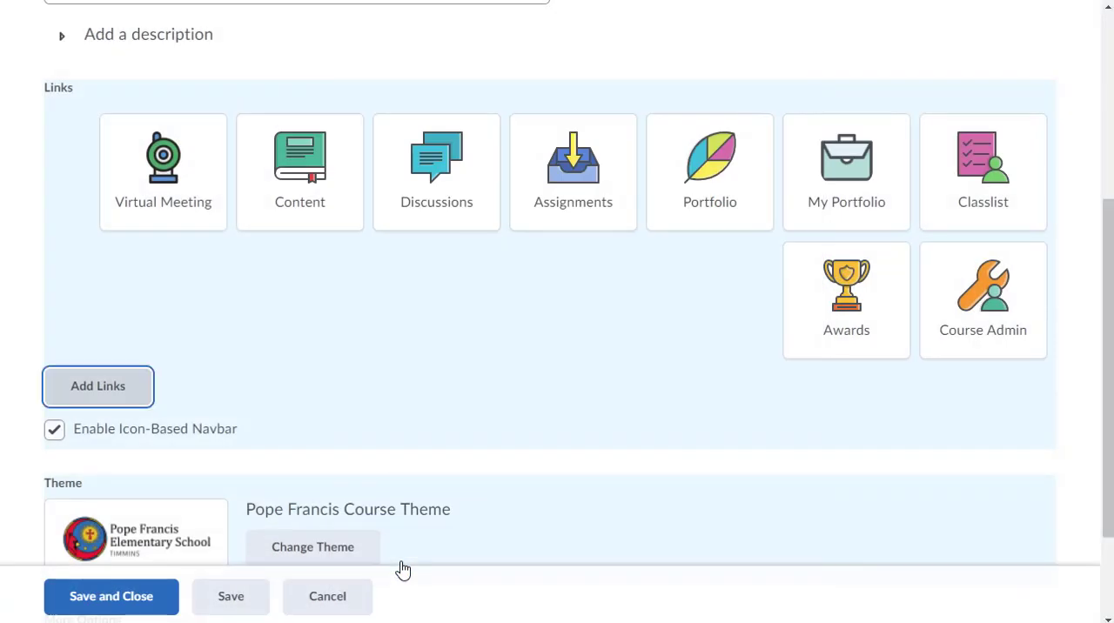
Step: Move Gizmos to the first link position, then Save and Close the navbar
drag(982, 296, 300, 165)
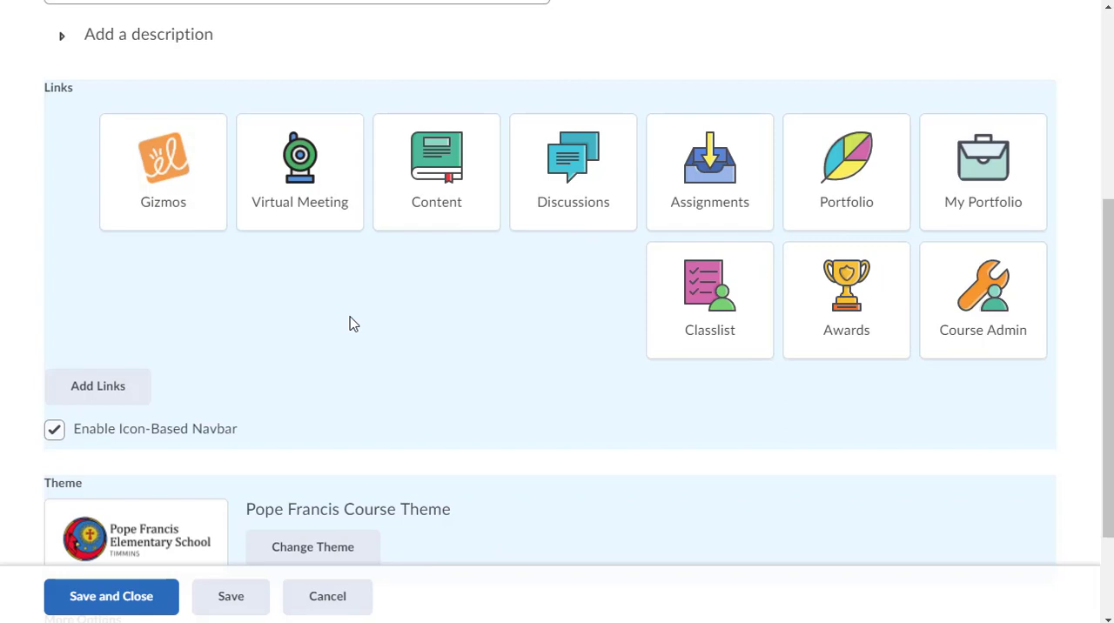
mouse_move(273, 325)
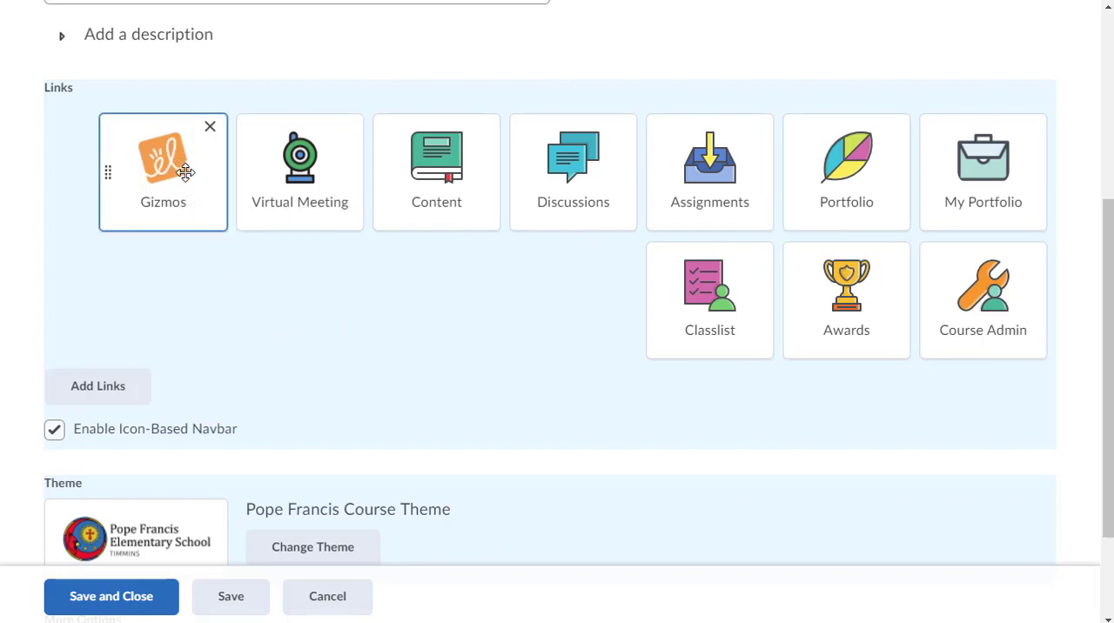
scroll(up, 3)
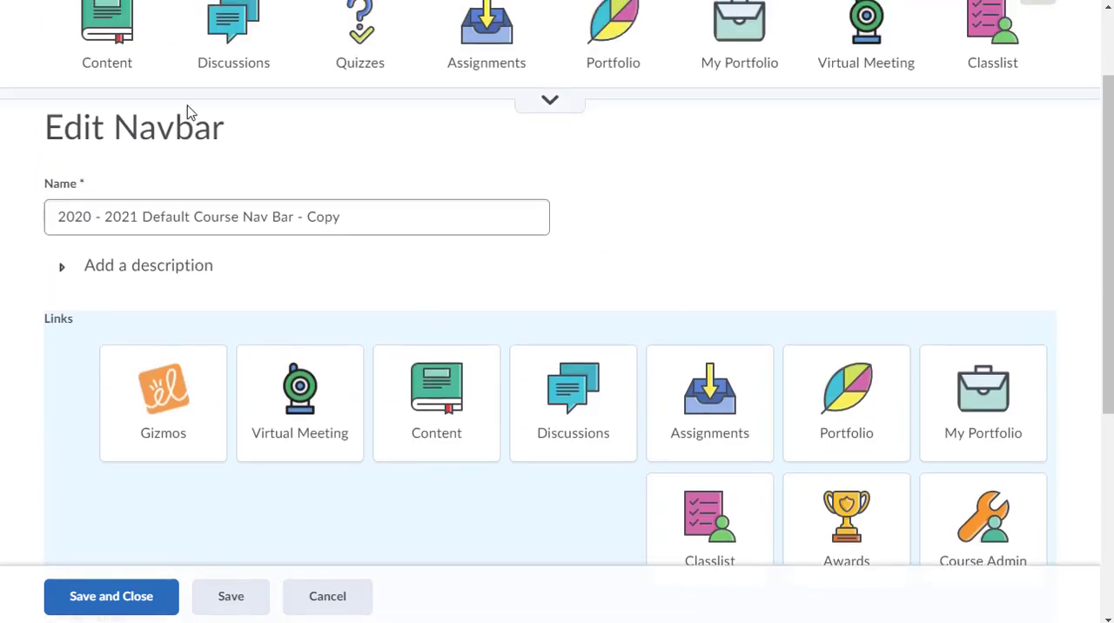
scroll(down, 3)
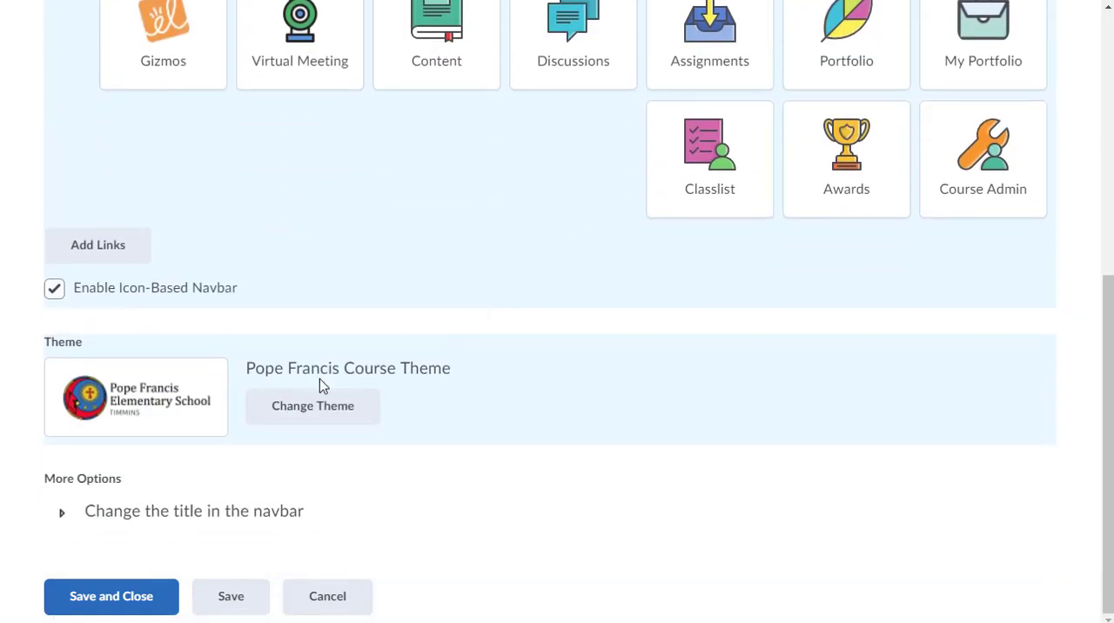
click(111, 596)
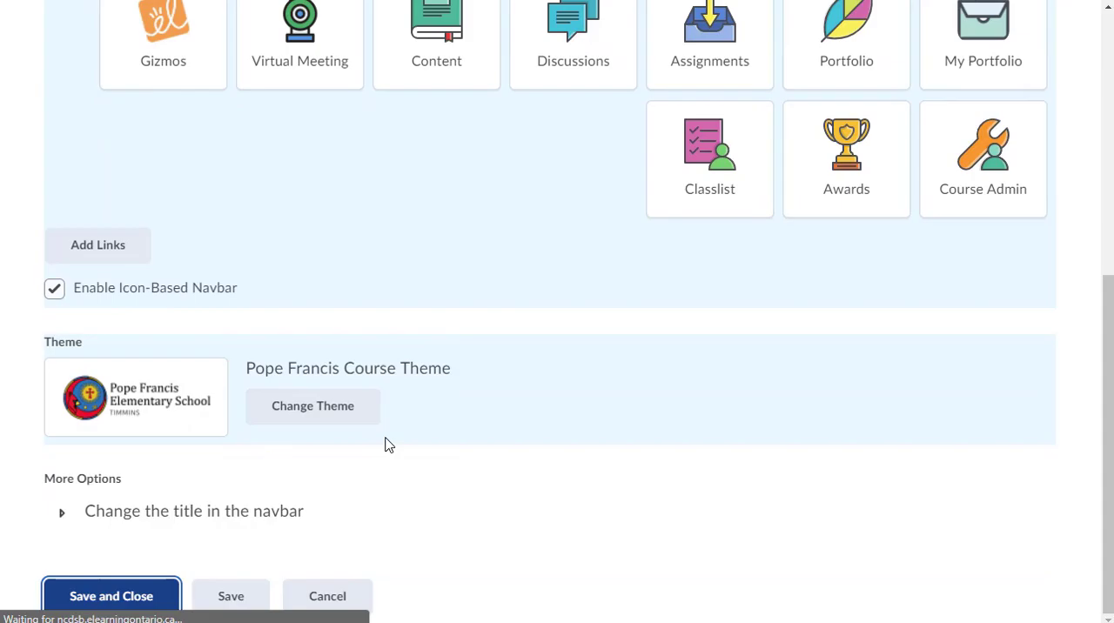
click(111, 596)
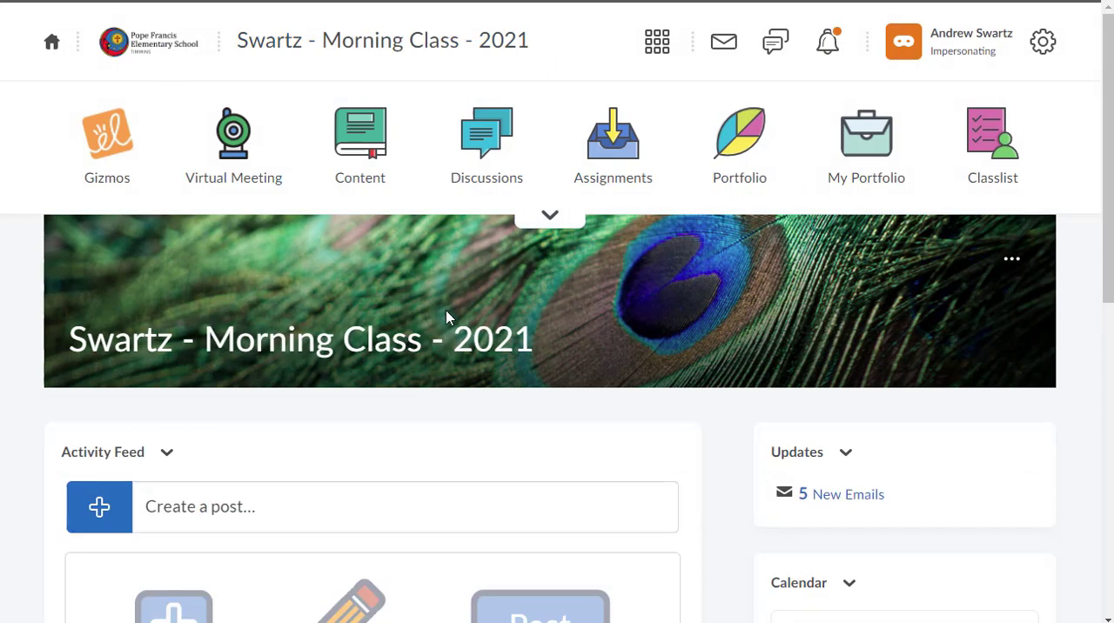
mouse_move(924, 328)
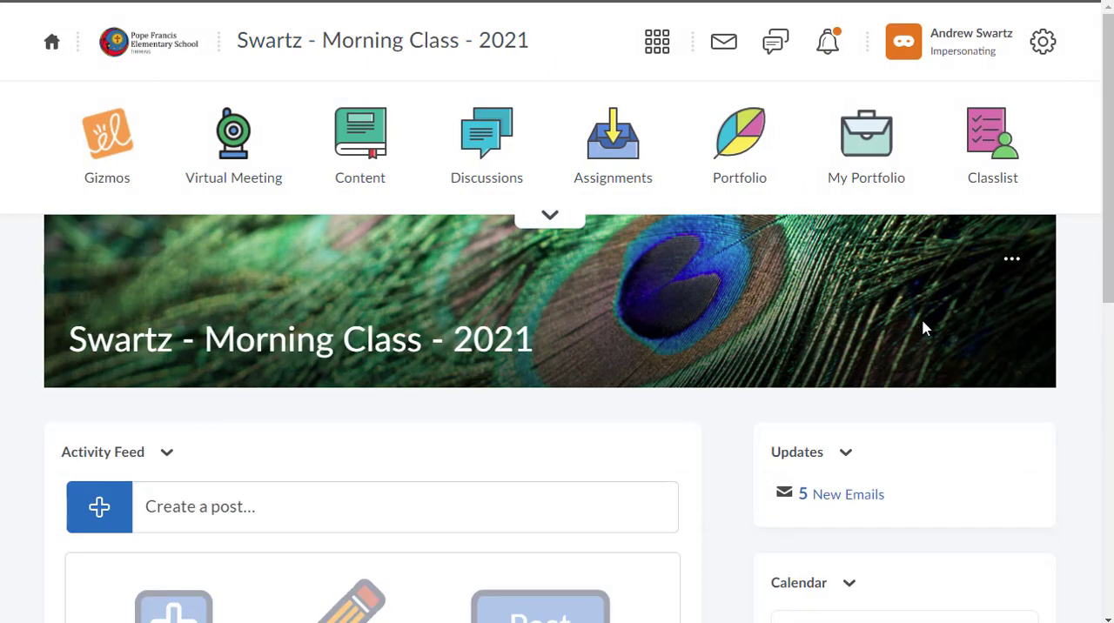
mouse_move(489, 284)
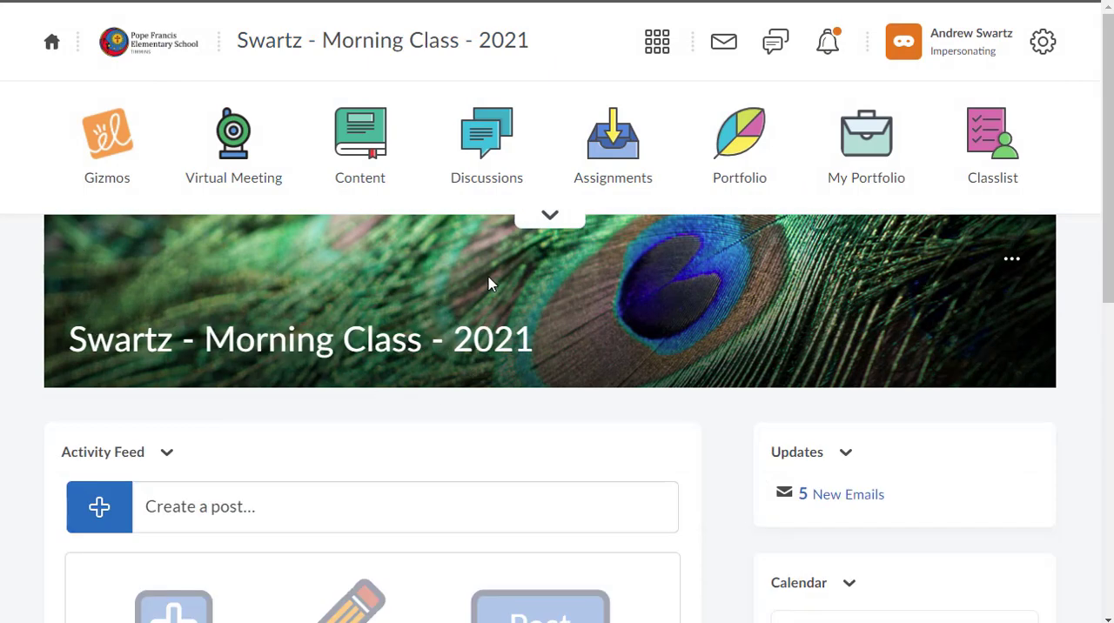
mouse_move(978, 309)
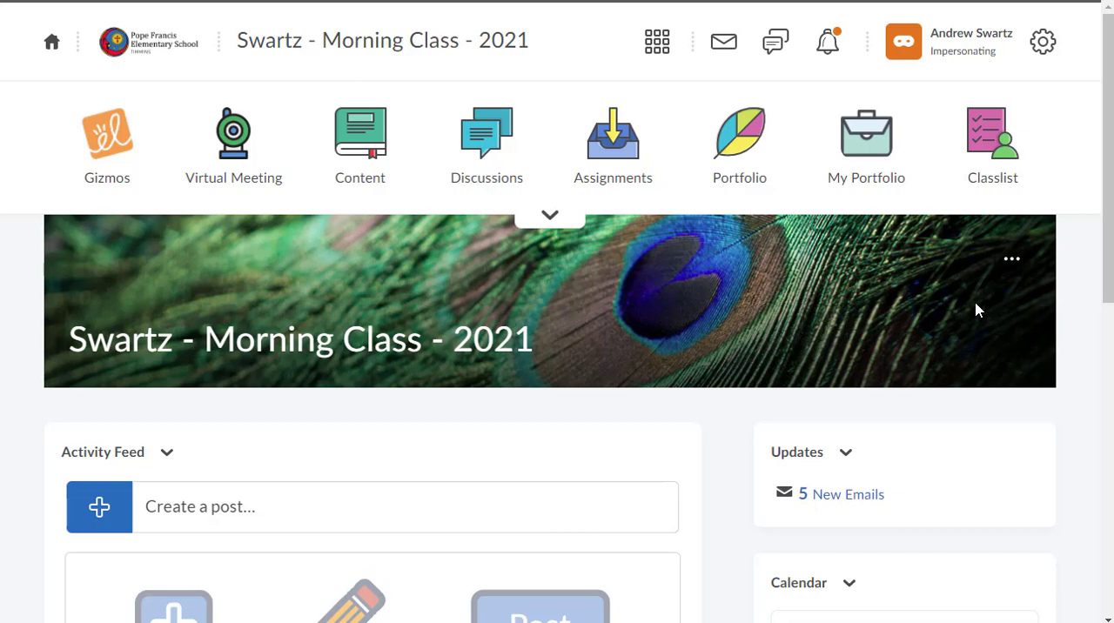
mouse_move(1012, 259)
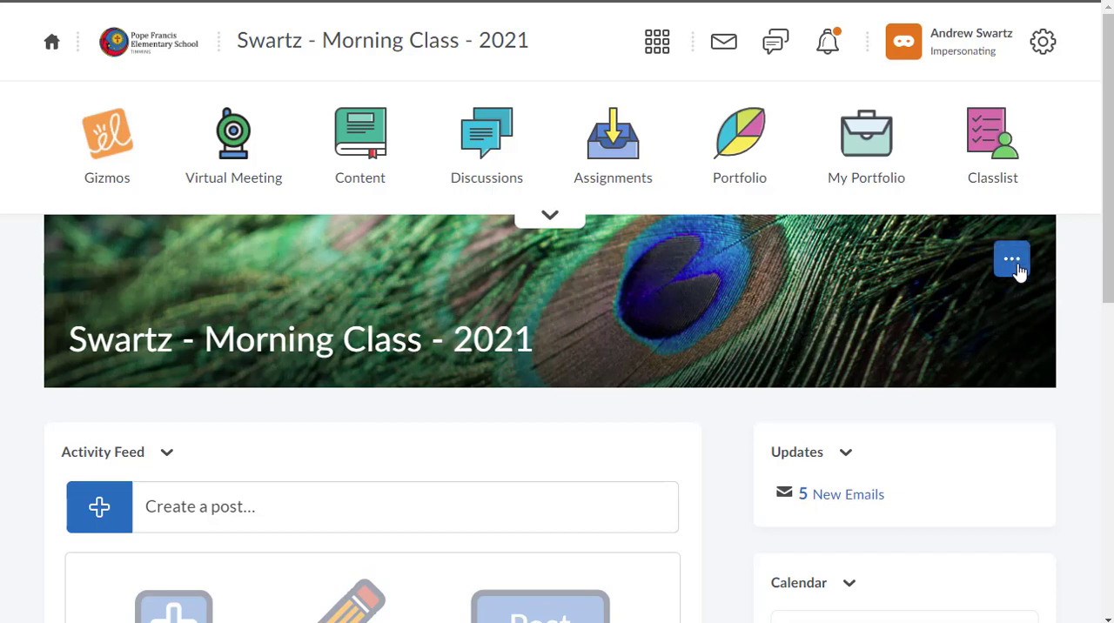
Step: Hide the course banner so the activity feed sits beneath the navbar
click(1011, 258)
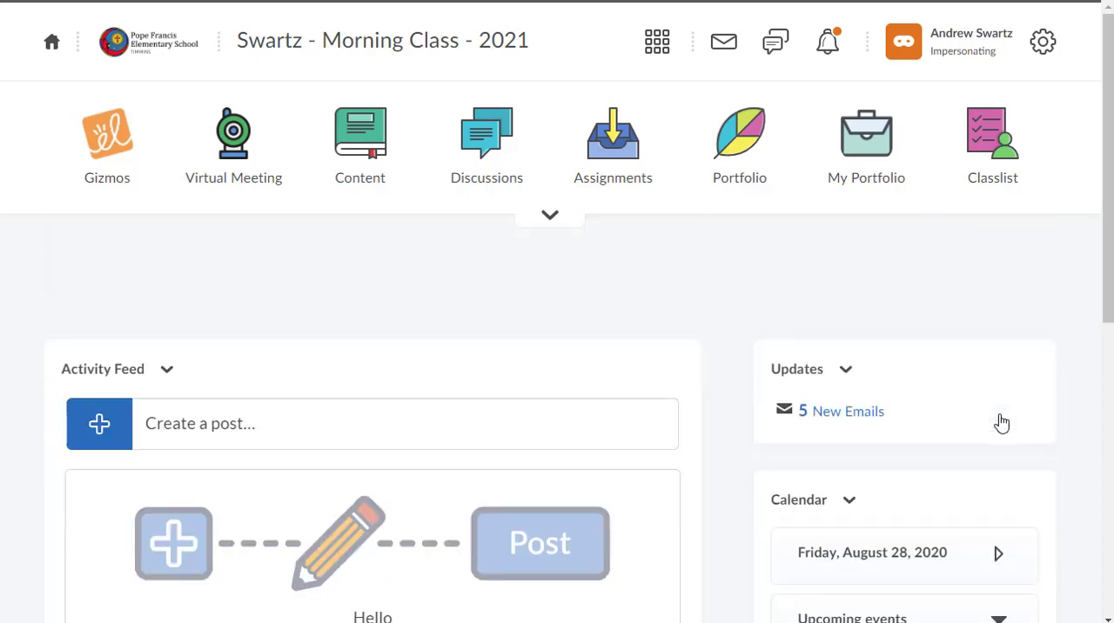
scroll(up, 3)
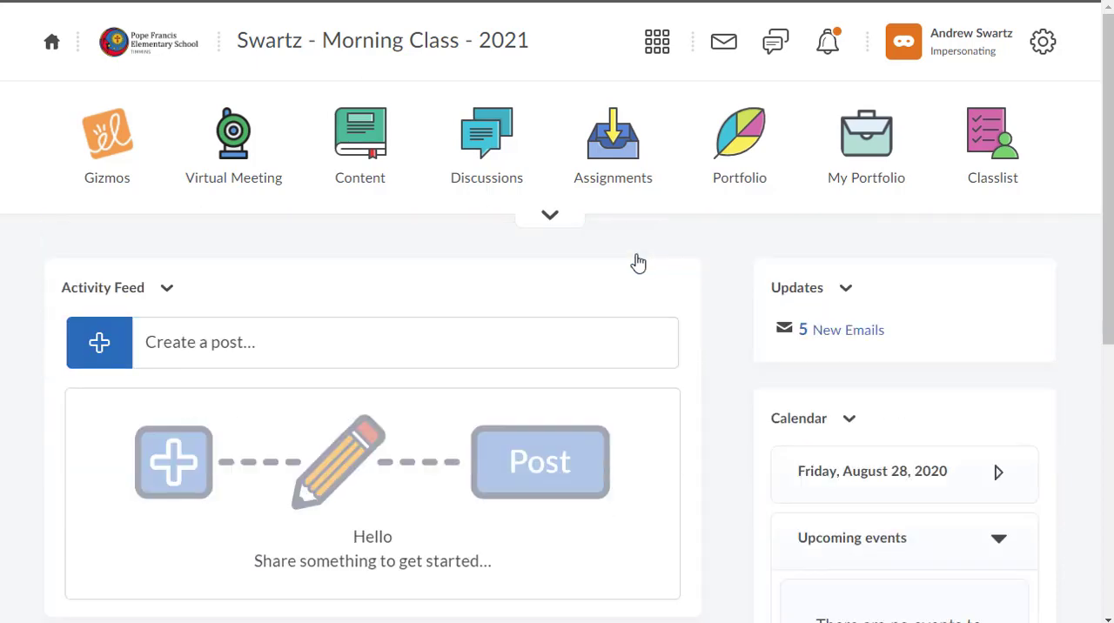
mouse_move(673, 380)
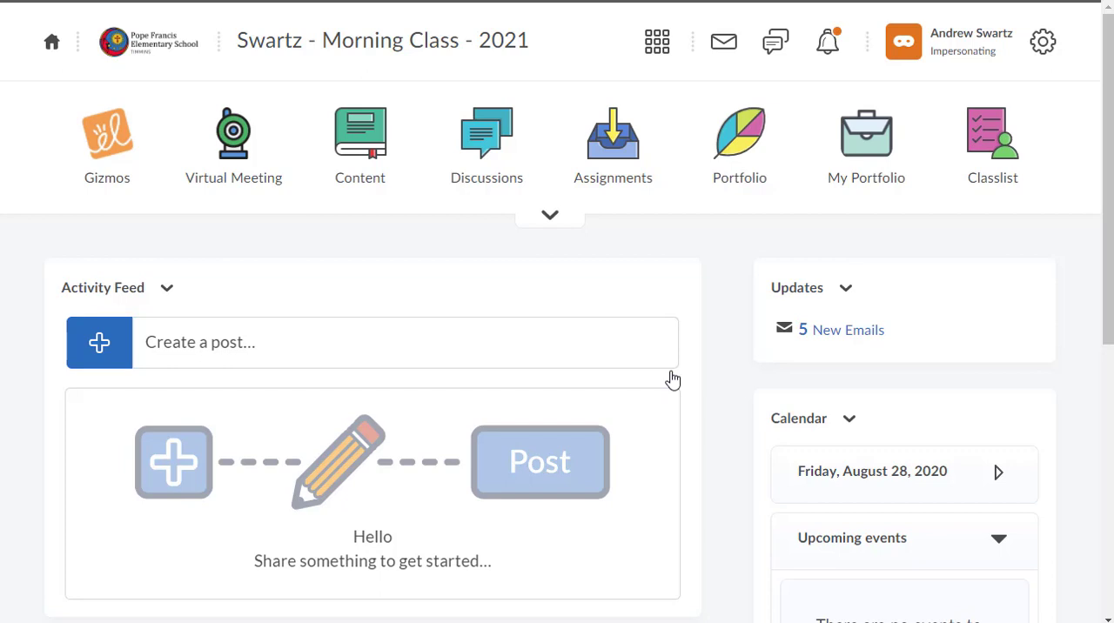
mouse_move(659, 299)
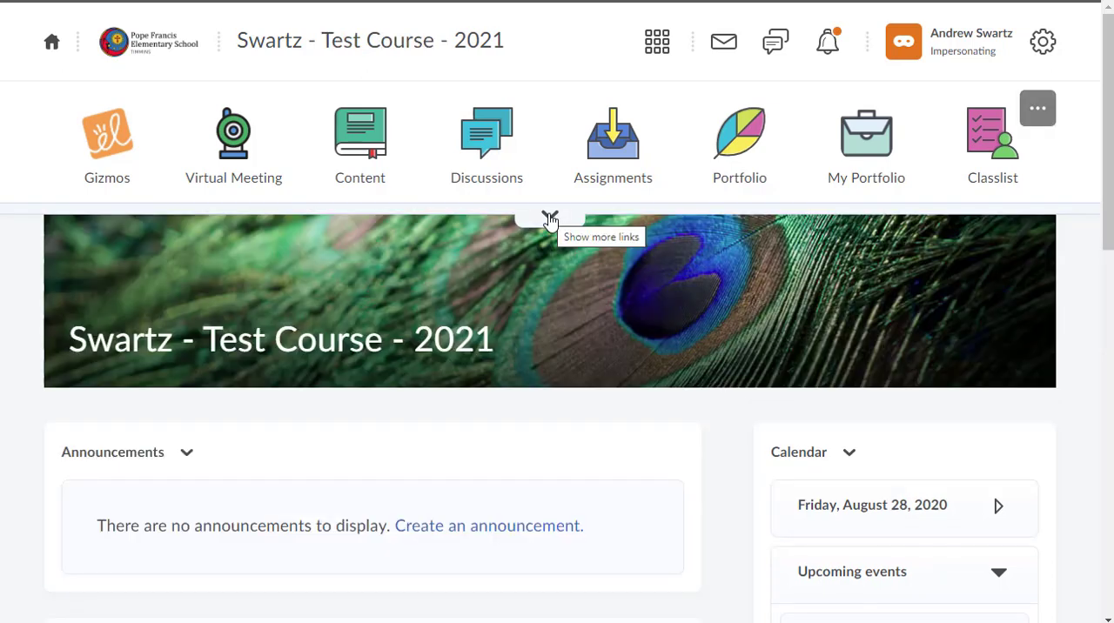
Step: Reach Course Offering Information through Course Admin in the navbar's More links
click(549, 218)
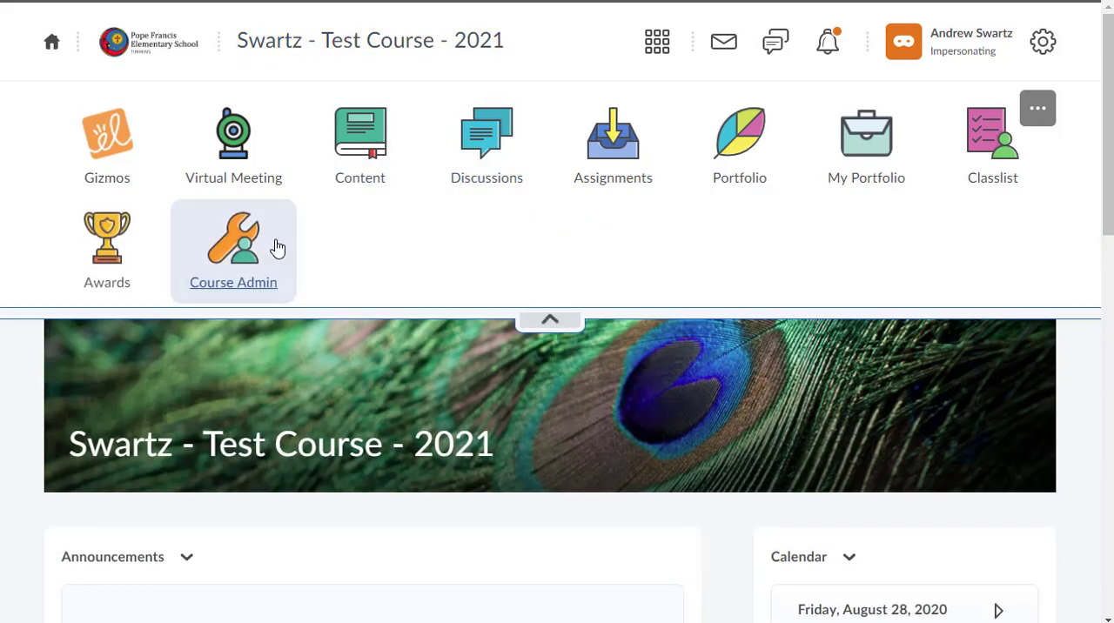
click(232, 244)
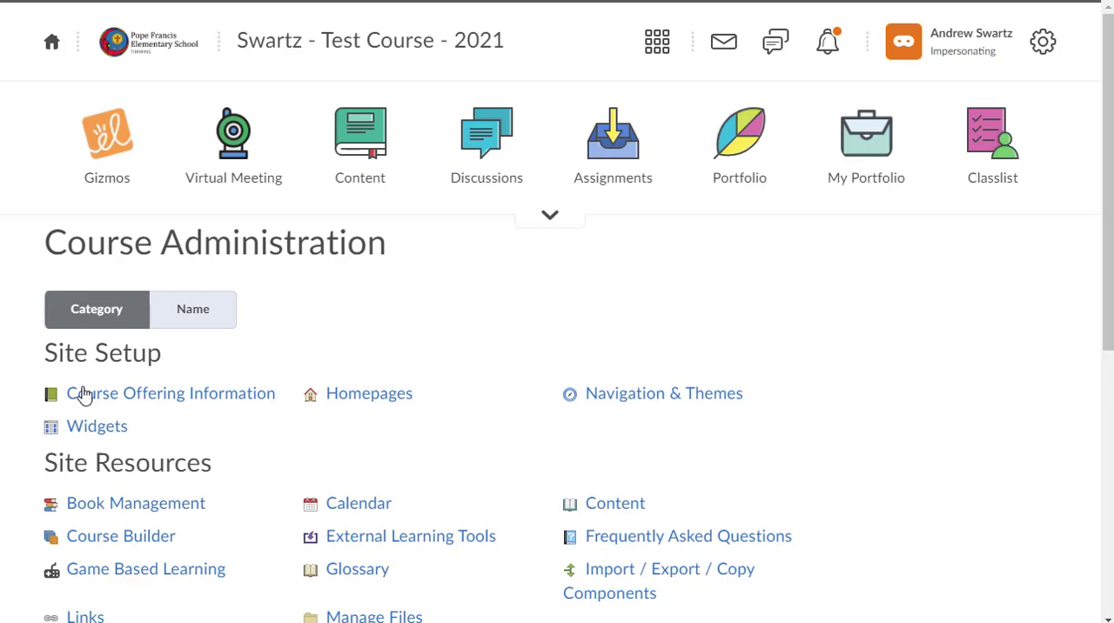
click(172, 393)
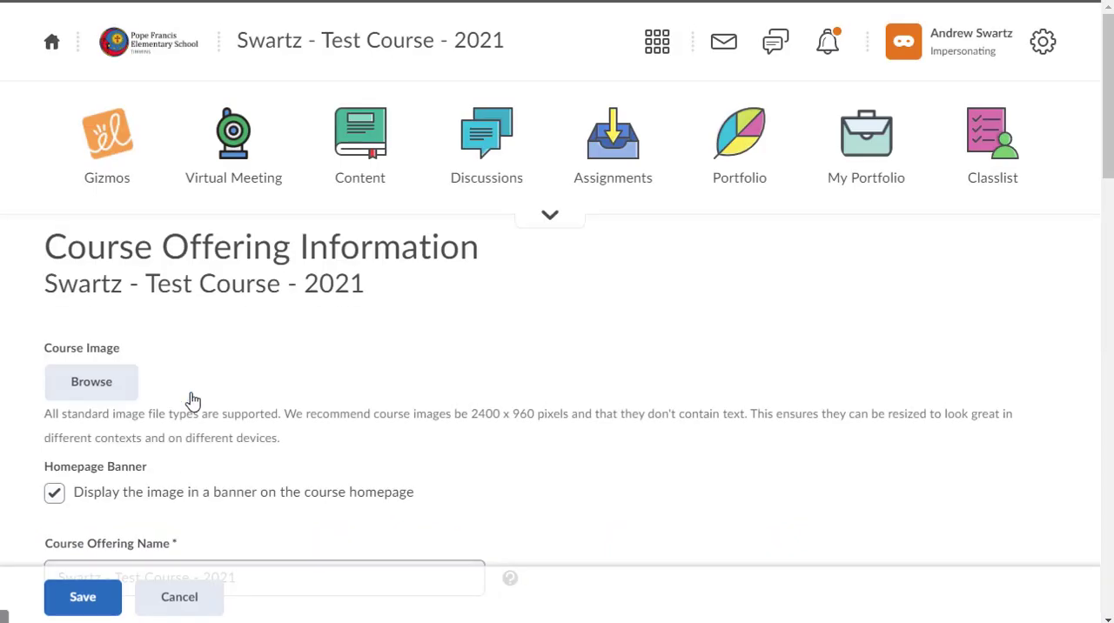
scroll(down, 3)
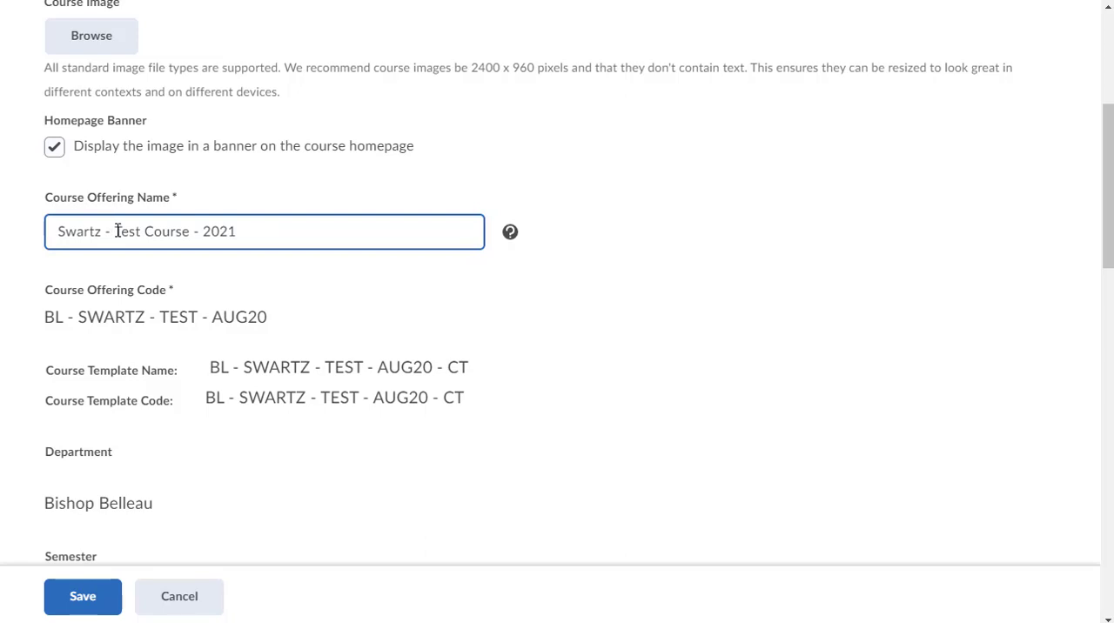
Step: Replace 'Test Course' with 'Morning Class' in the course name and save it
double_click(148, 231)
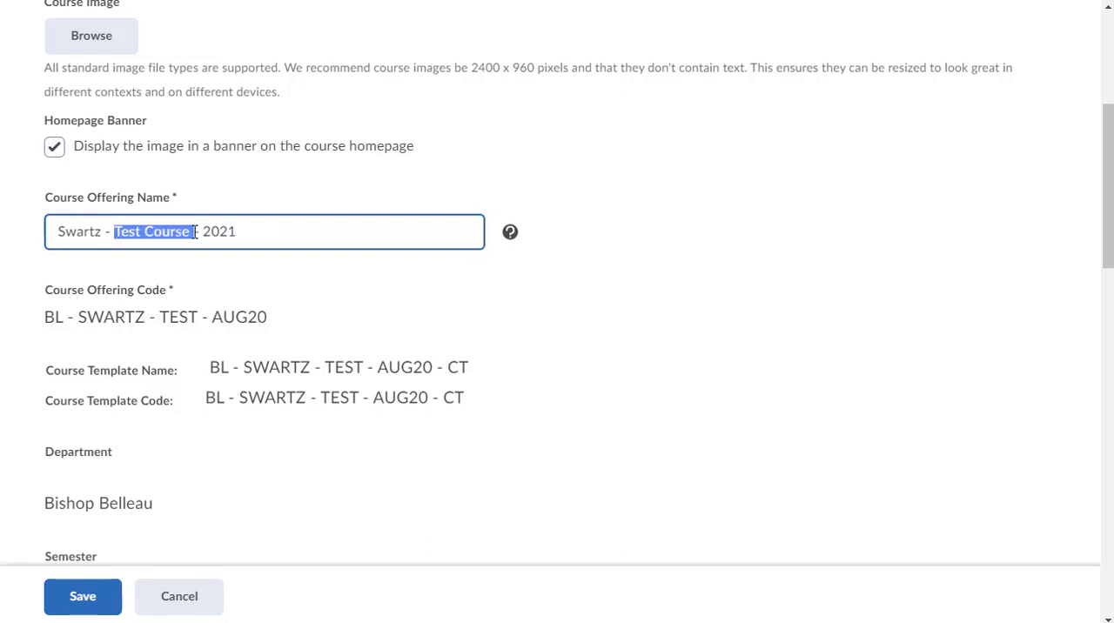
text(Morning Class)
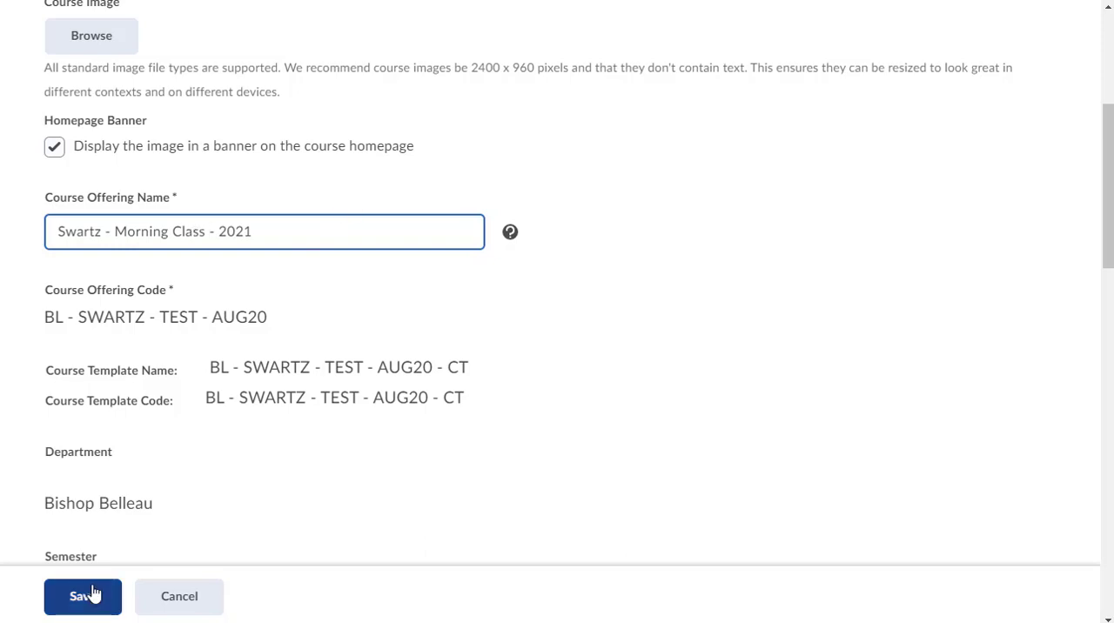
click(82, 596)
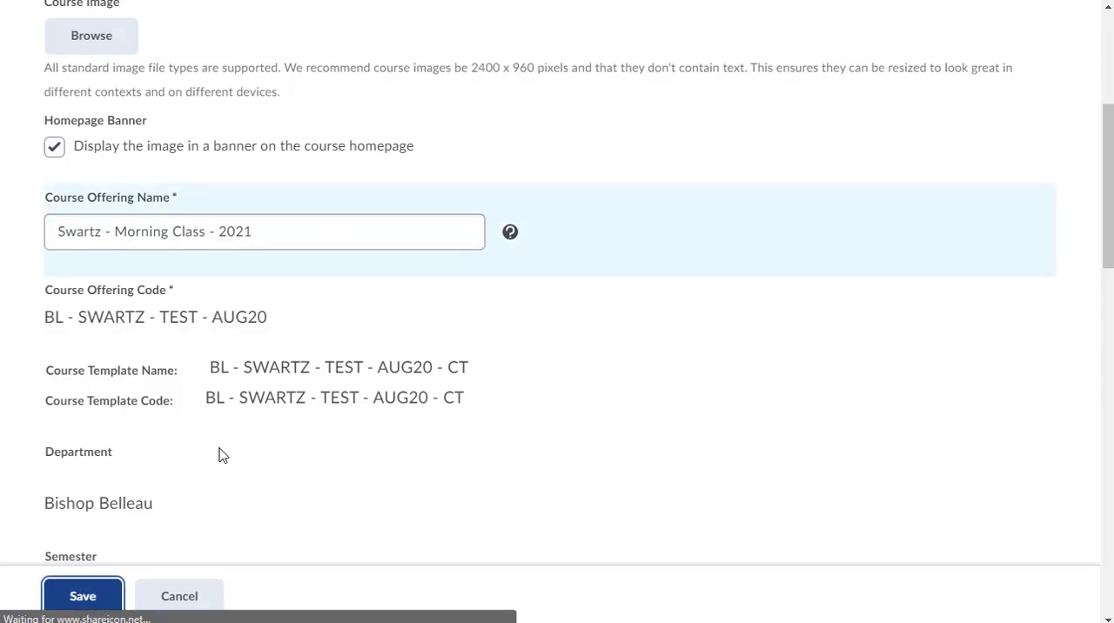
click(81, 595)
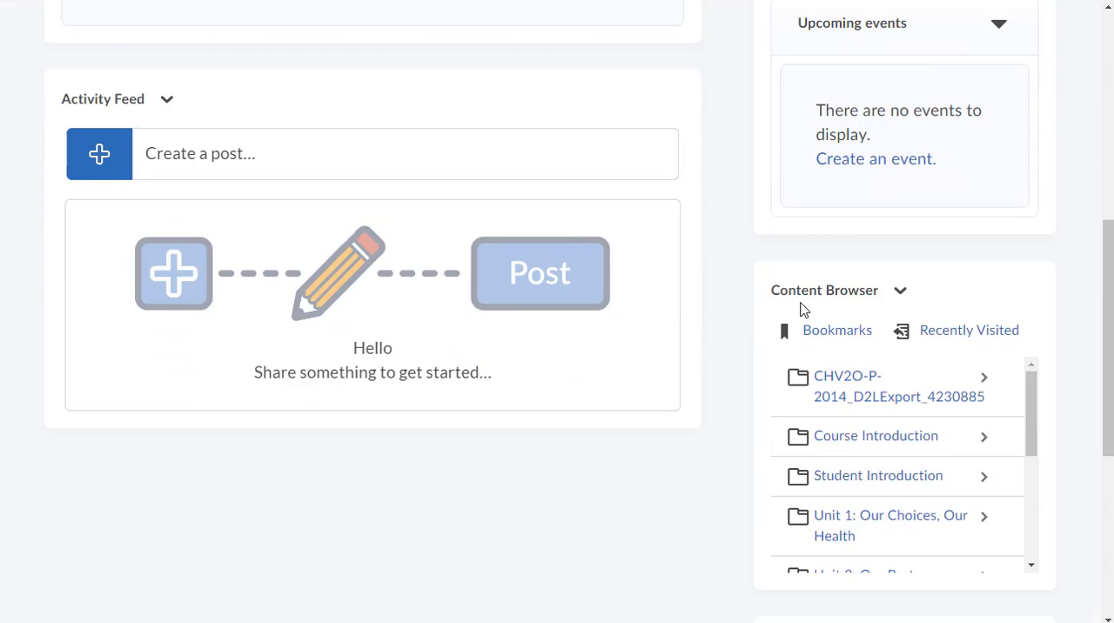
Step: Go to Manage Homepages from the homepage's ... menu and review the homepage list
scroll(up, 3)
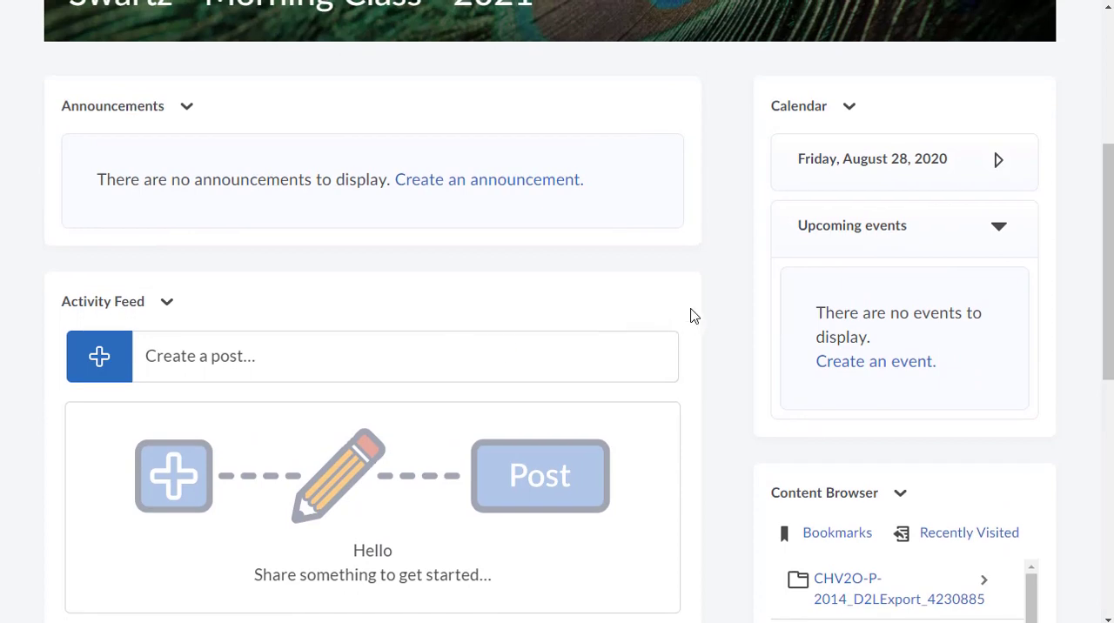
scroll(down, 3)
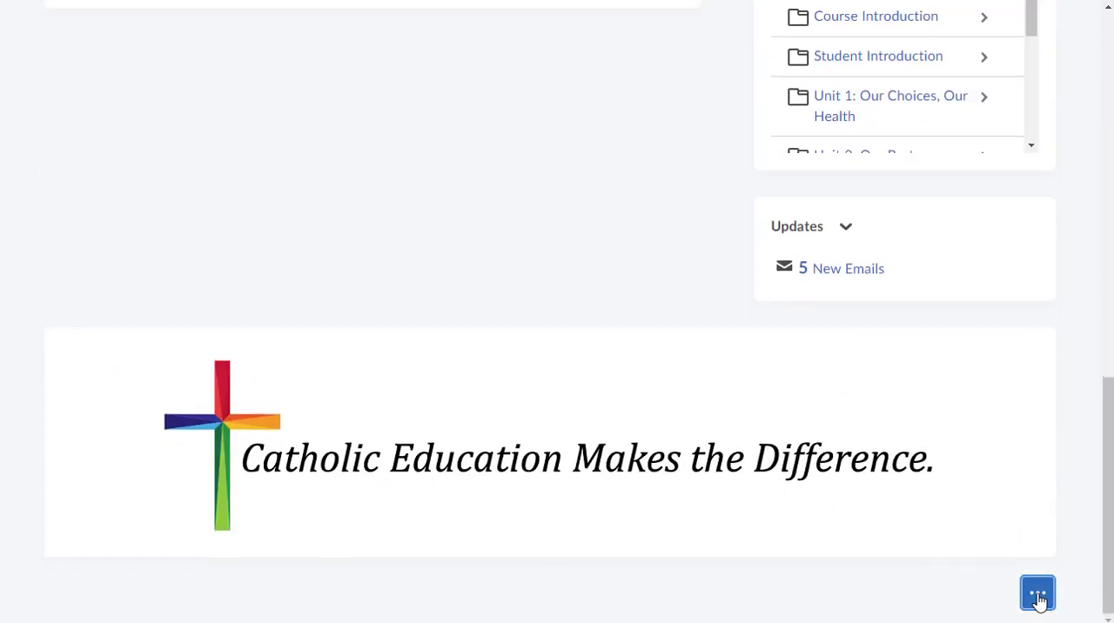
click(1037, 593)
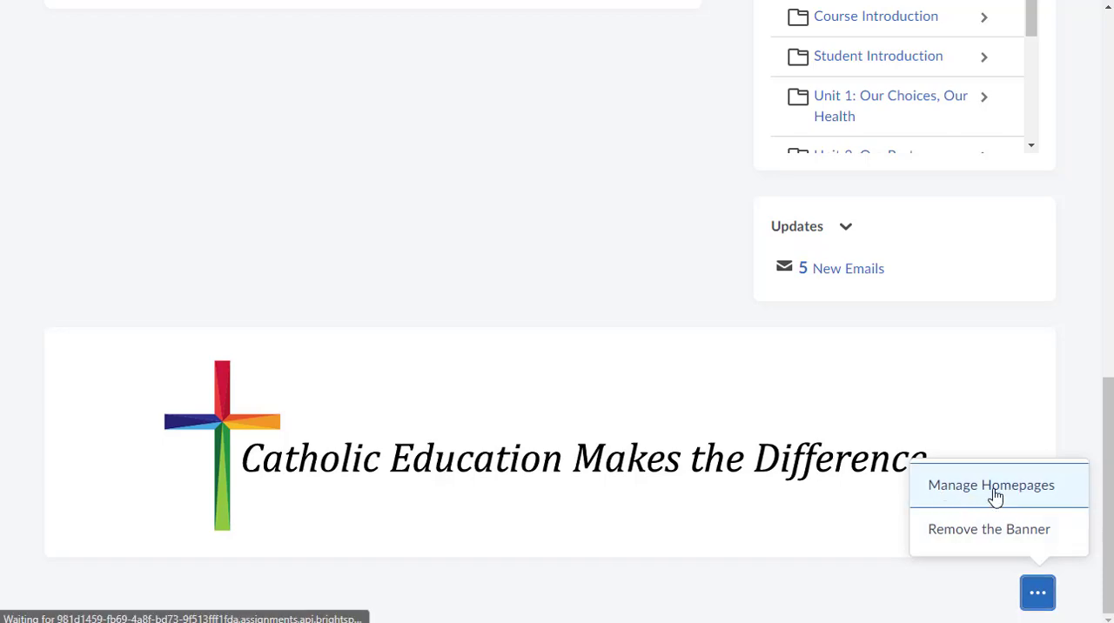
click(990, 485)
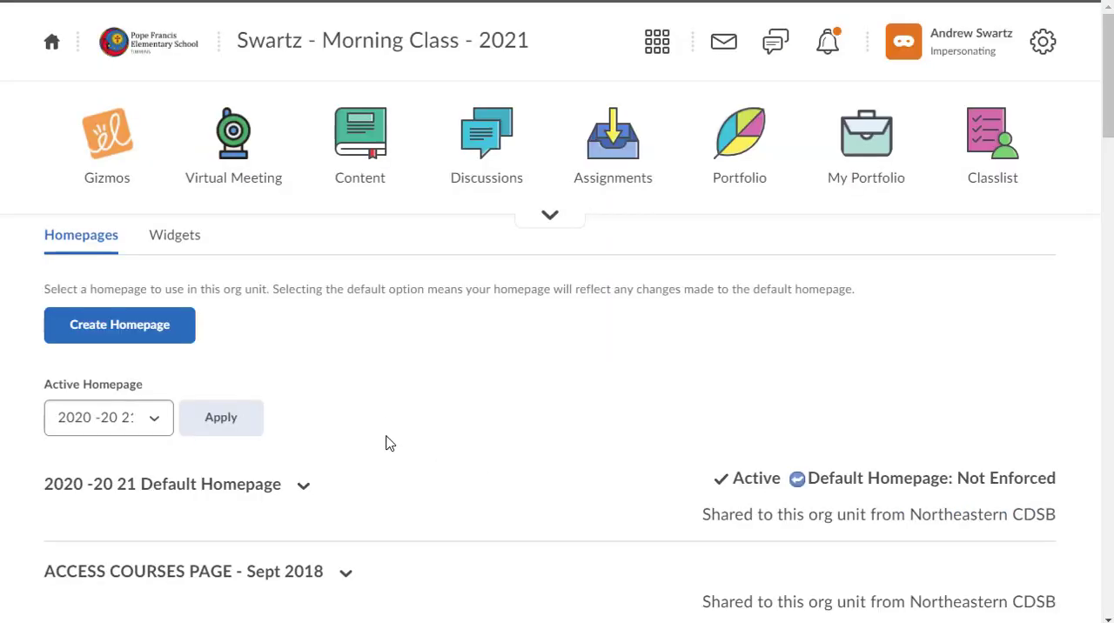
scroll(down, 3)
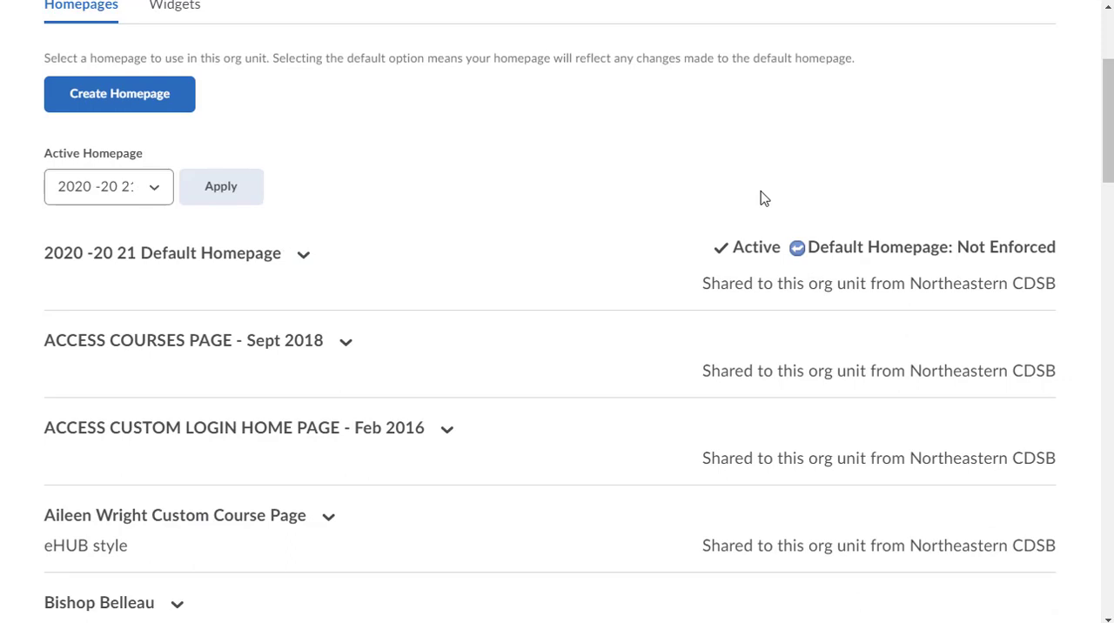
mouse_move(105, 249)
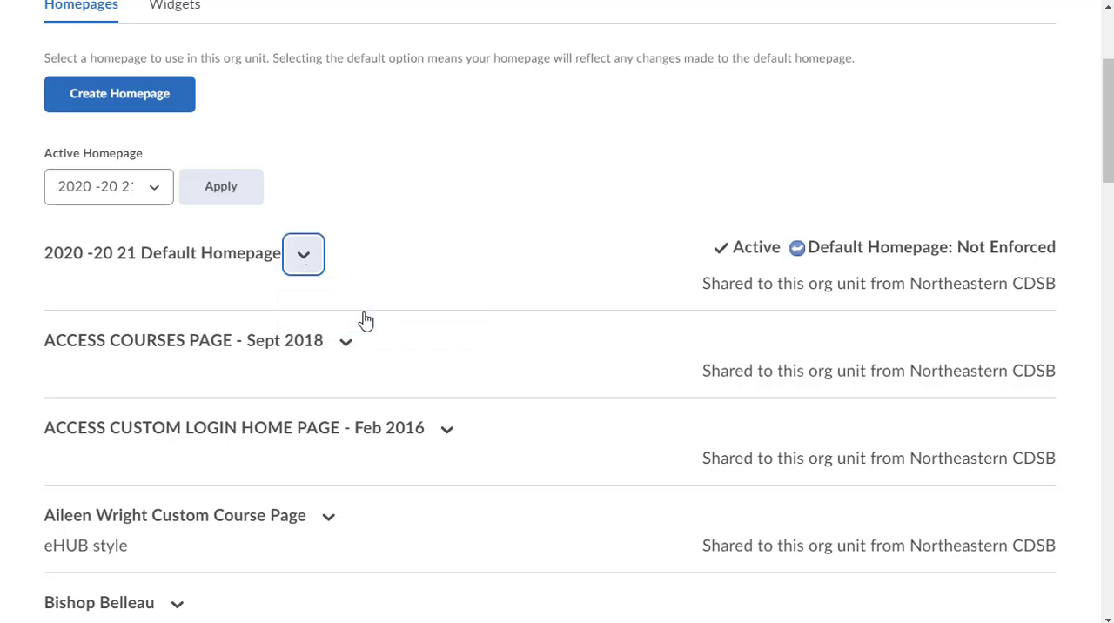
scroll(up, 3)
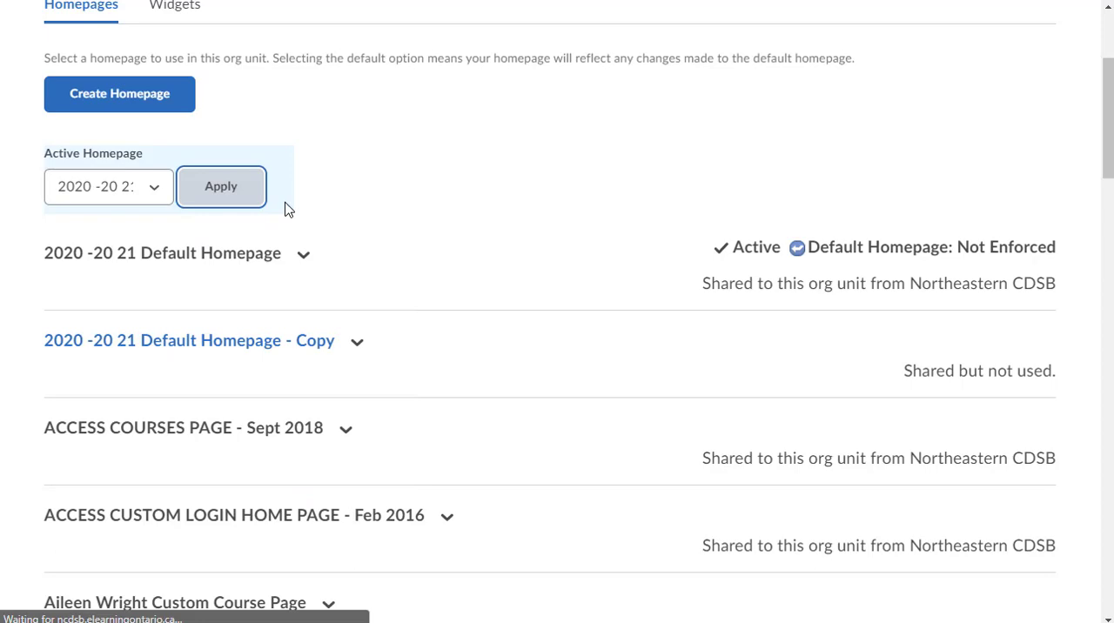
Step: Apply the copied 2020-20 21 Default Homepage as active and enter its Edit Homepage page
click(220, 185)
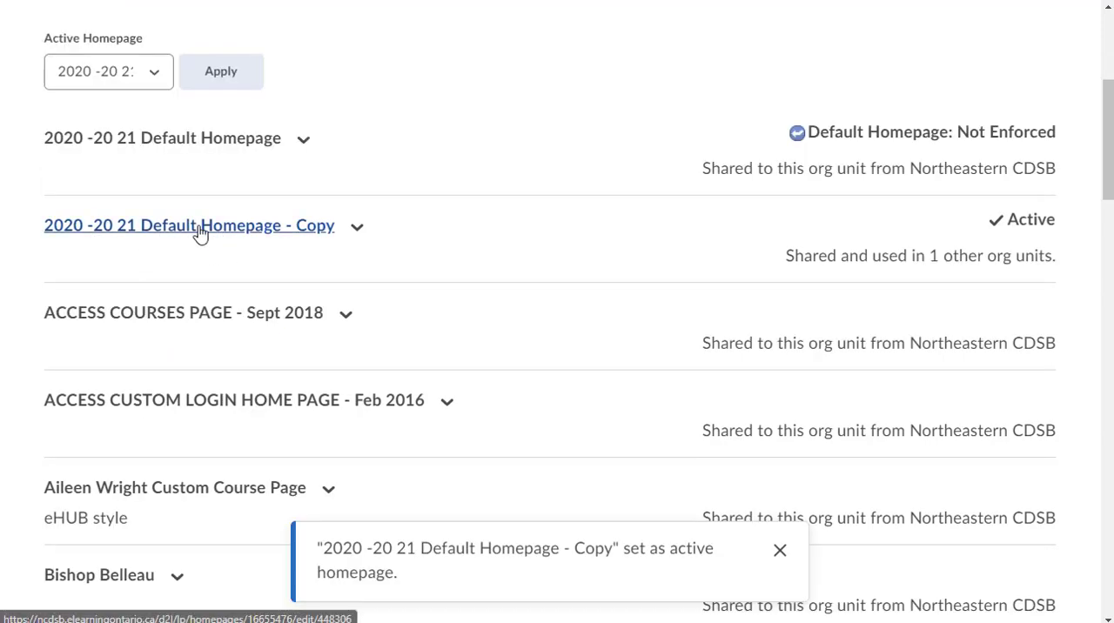
click(189, 225)
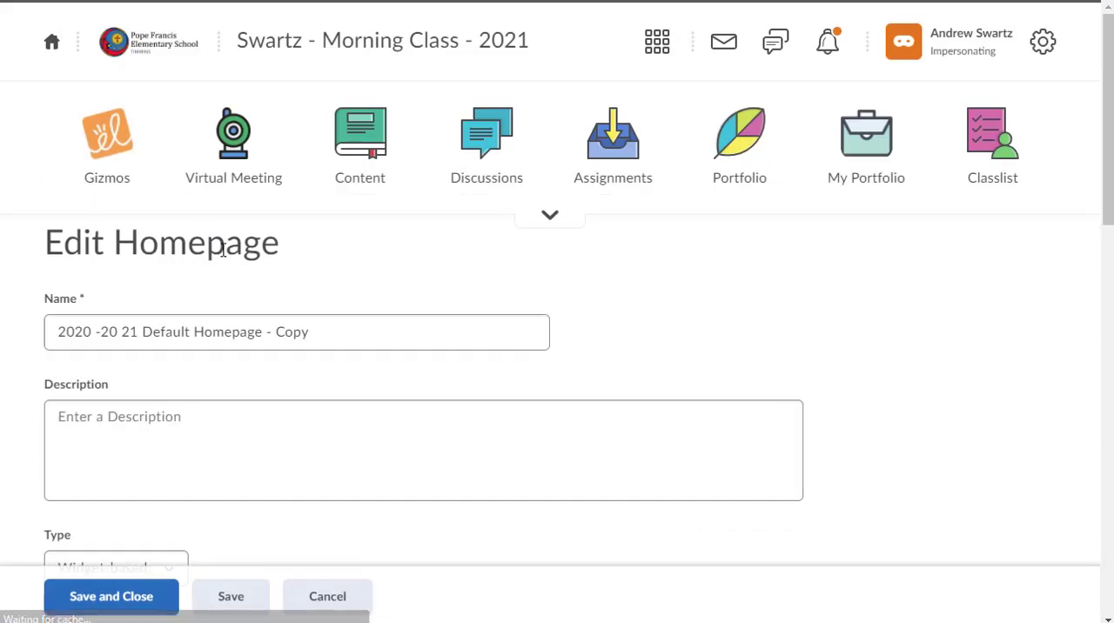
Step: Drop the Content Browser widget and bring up Add Widgets for the left column
scroll(down, 3)
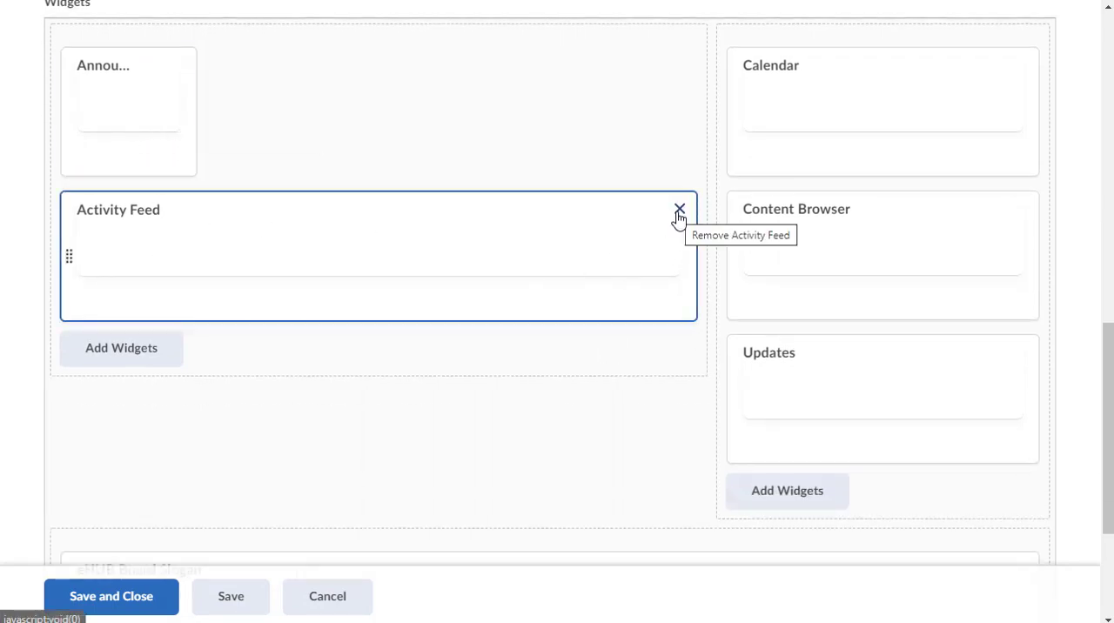
mouse_move(1030, 211)
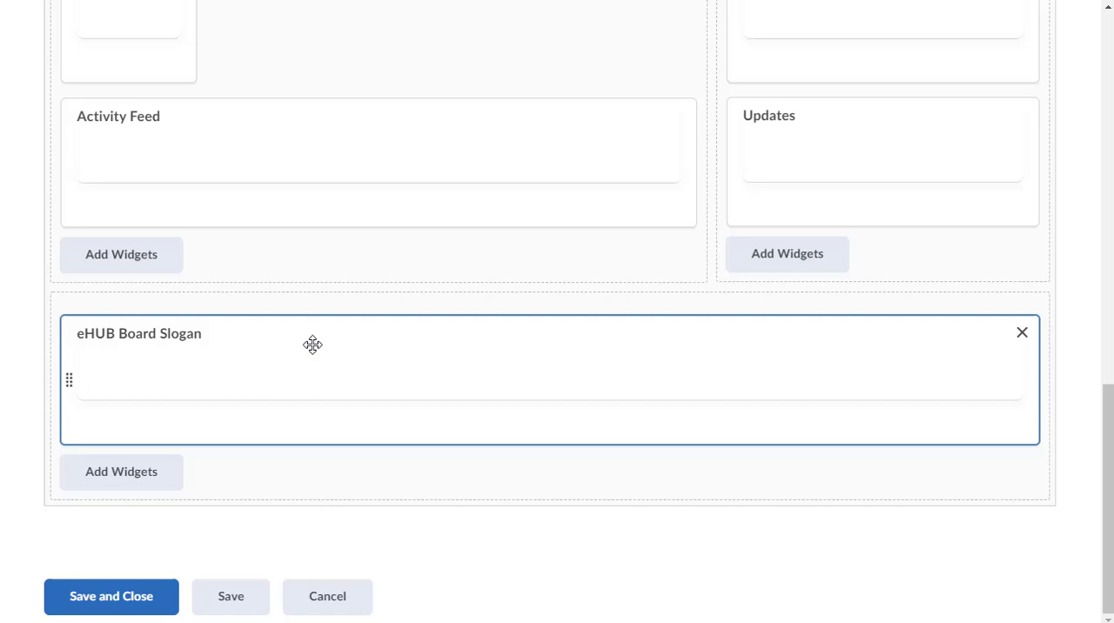
scroll(up, 3)
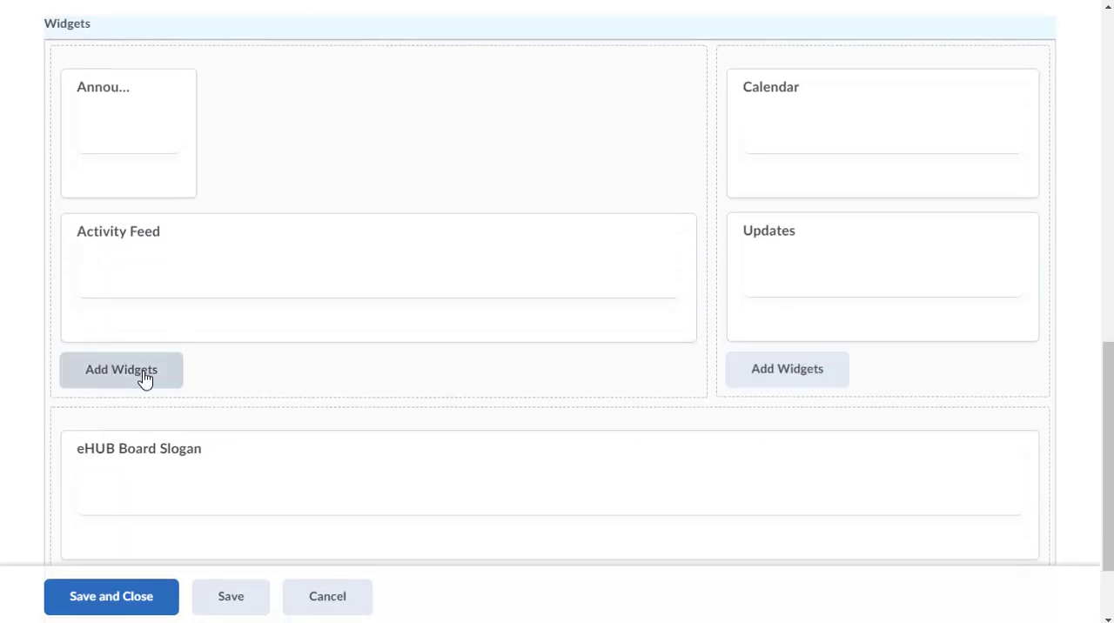
click(121, 369)
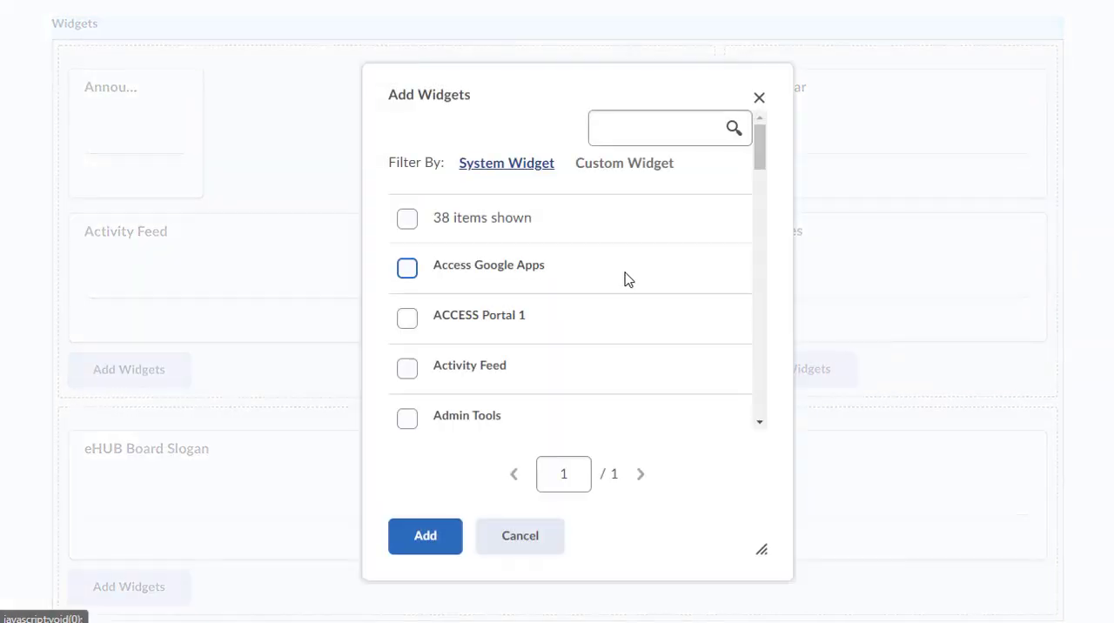
Step: Browse the Add Widgets list and cancel without adding any widget
scroll(down, 3)
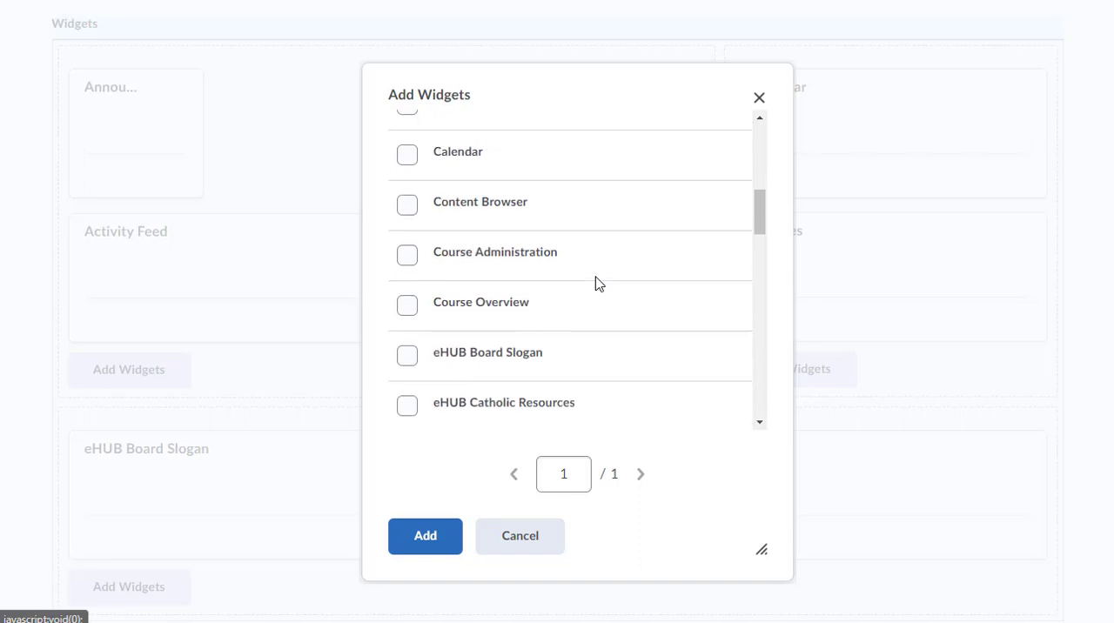
scroll(down, 3)
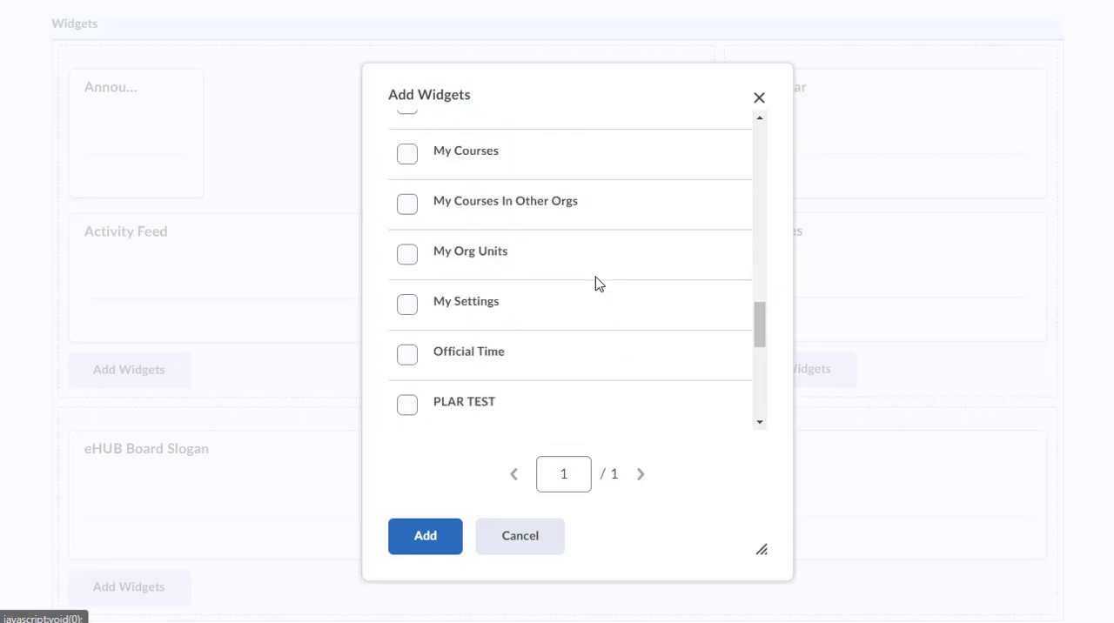
scroll(down, 3)
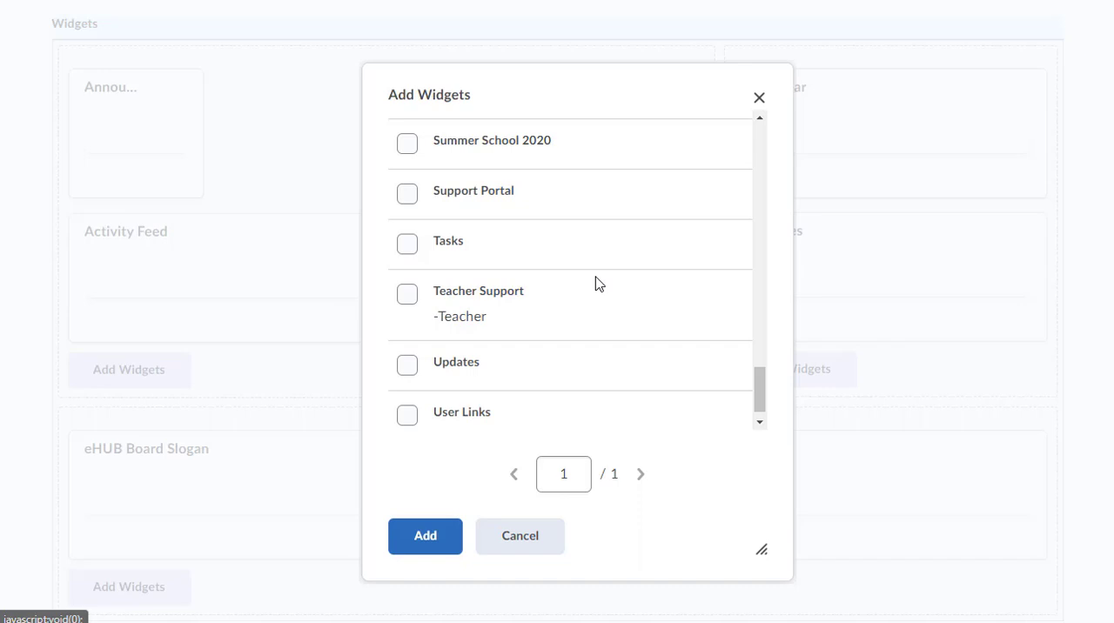
scroll(up, 3)
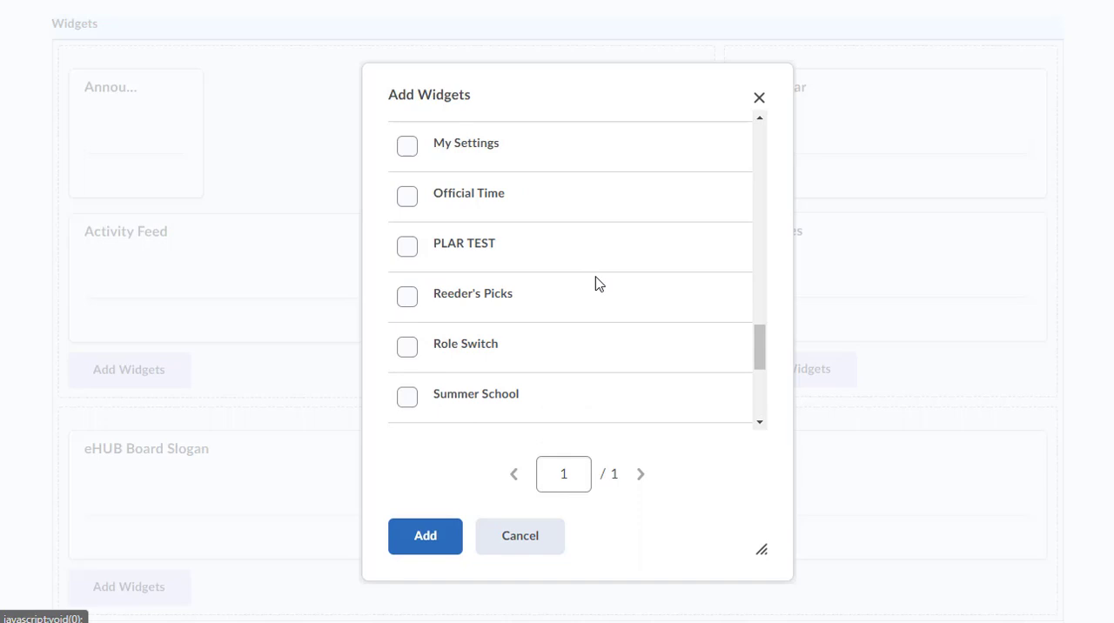
scroll(up, 3)
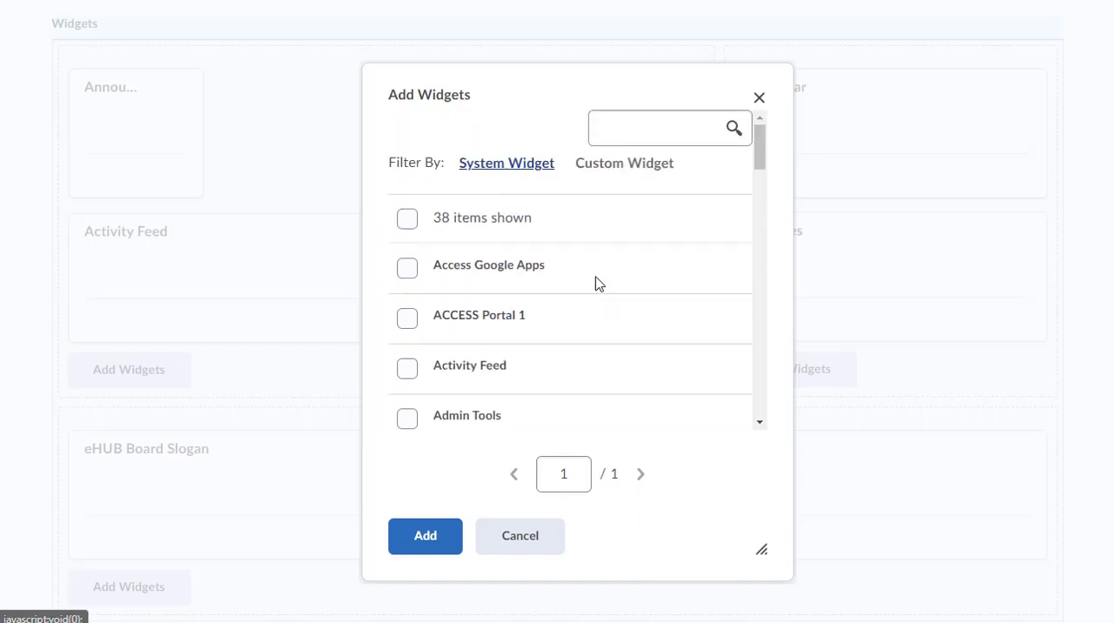
scroll(down, 3)
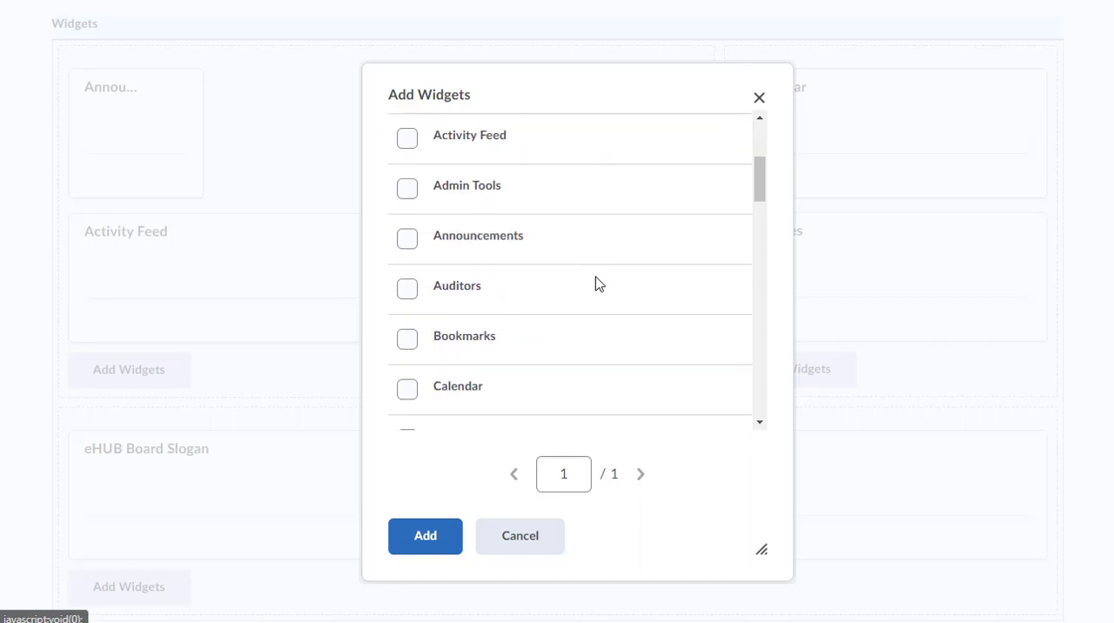
mouse_move(519, 536)
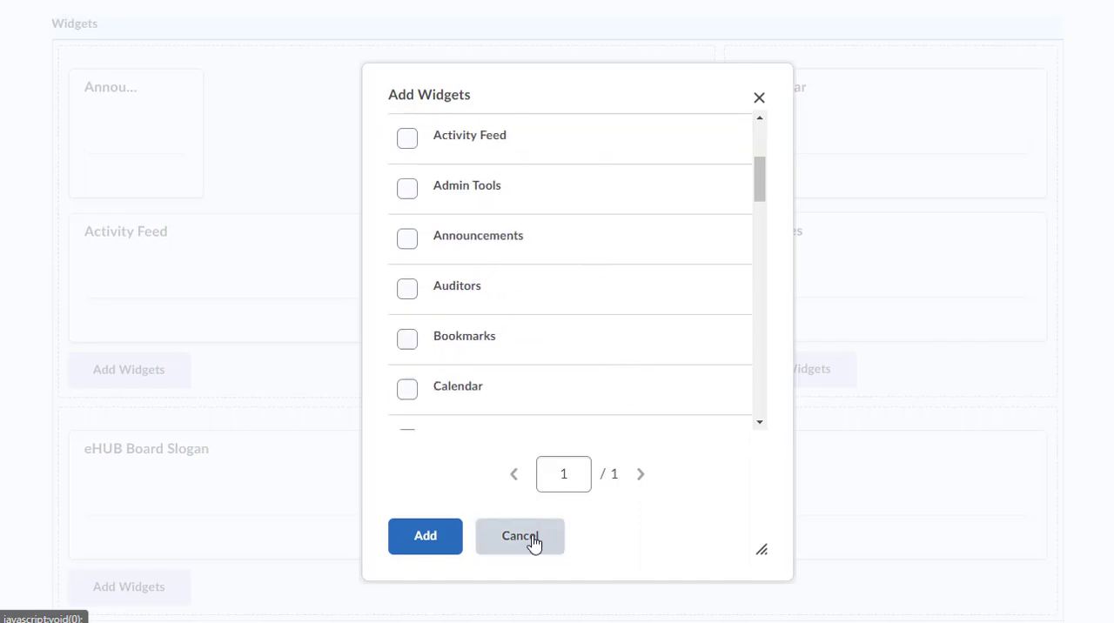
click(519, 536)
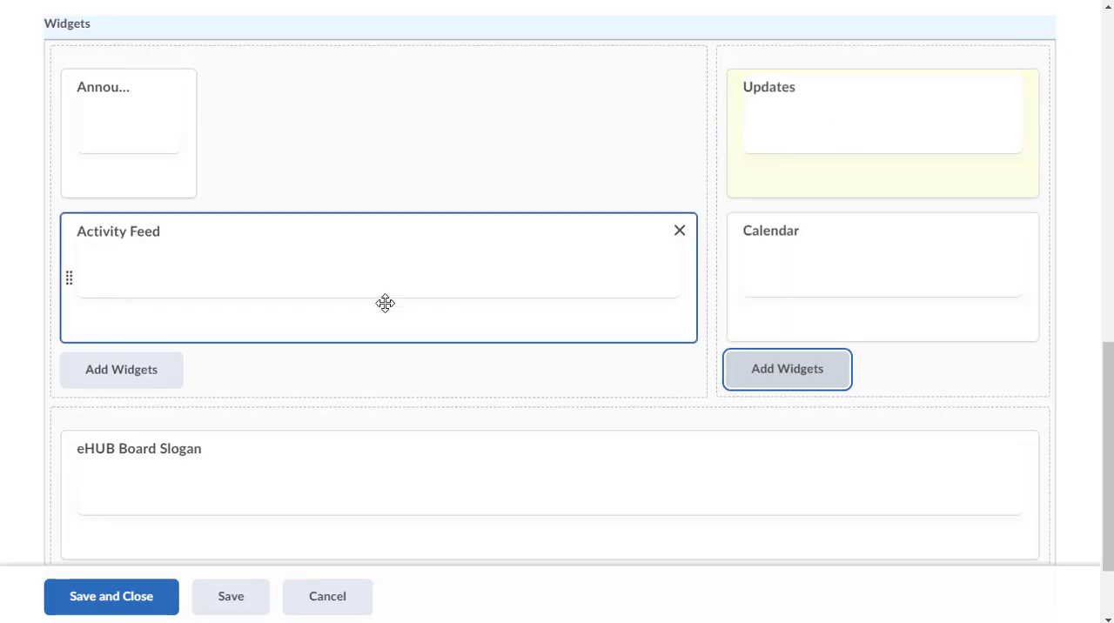
Step: Drag Activity Feed to the top of the left column above Announcements, then Save and Close to view the homepage
drag(384, 303, 334, 113)
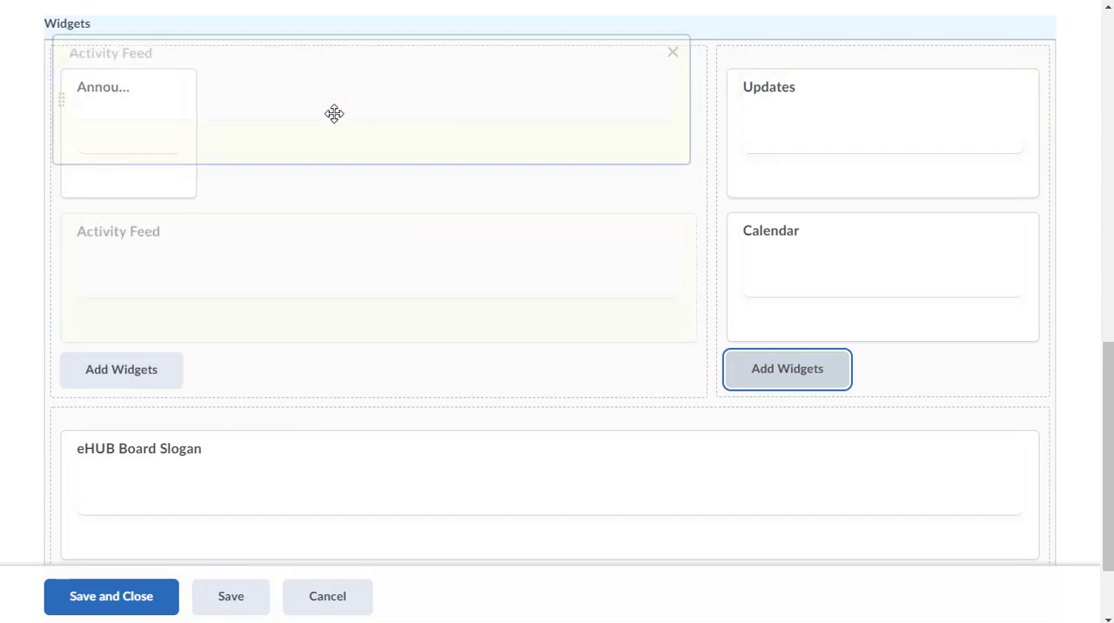
drag(333, 114, 160, 309)
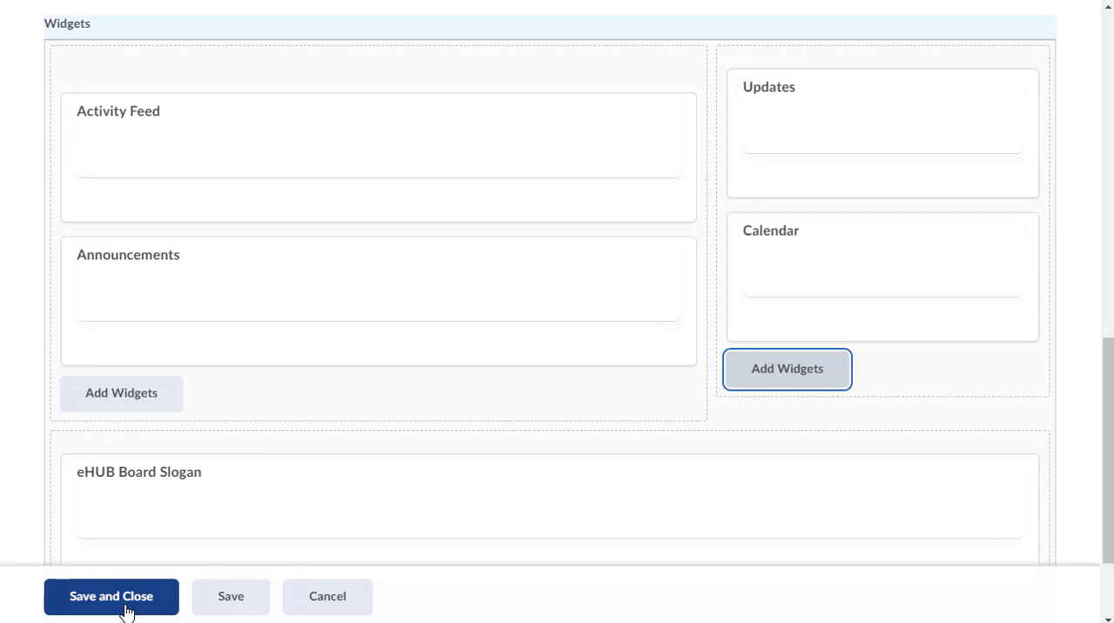
click(111, 596)
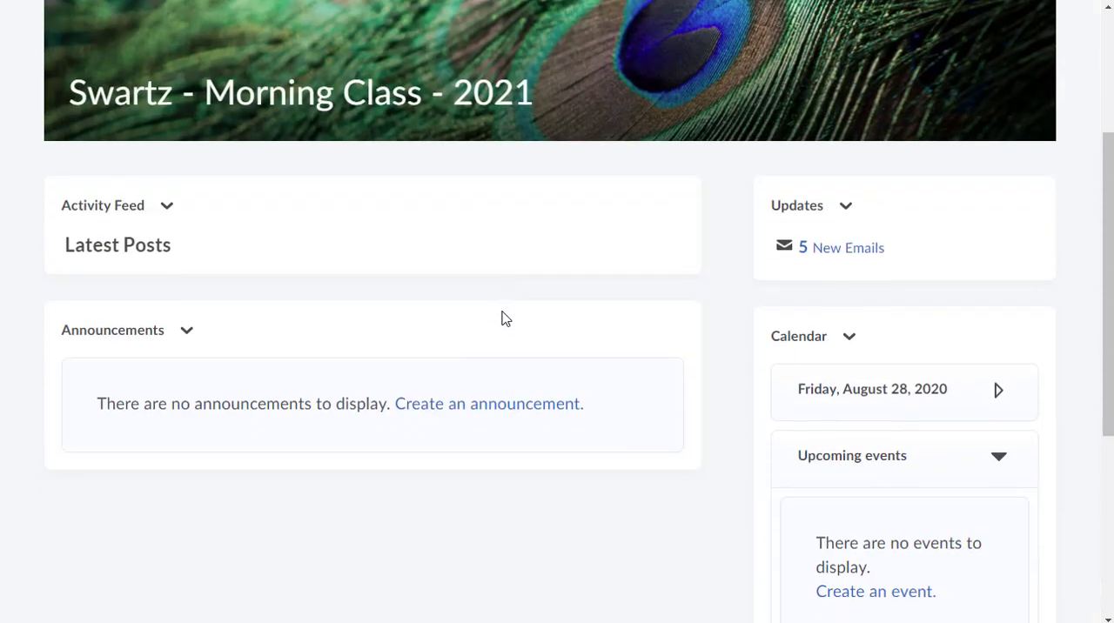
scroll(up, 3)
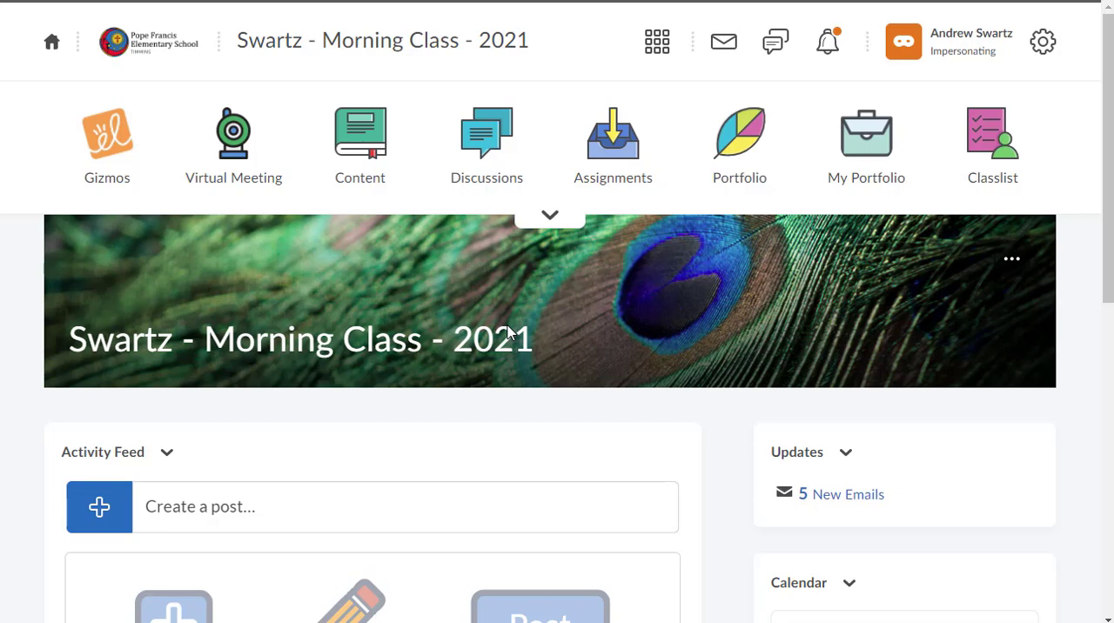
mouse_move(593, 400)
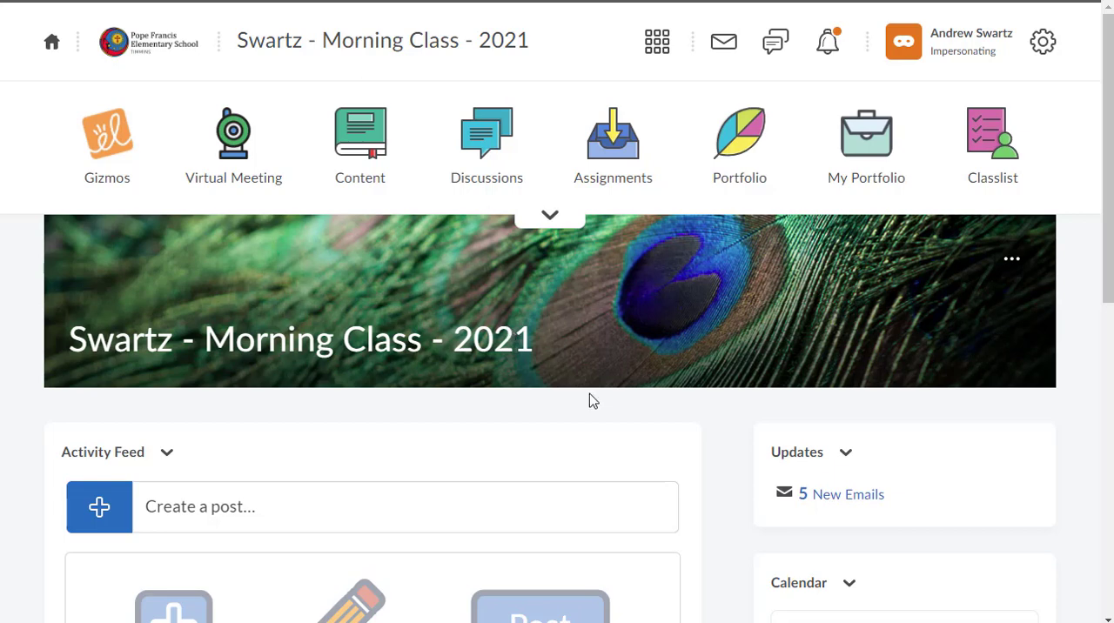
mouse_move(845, 582)
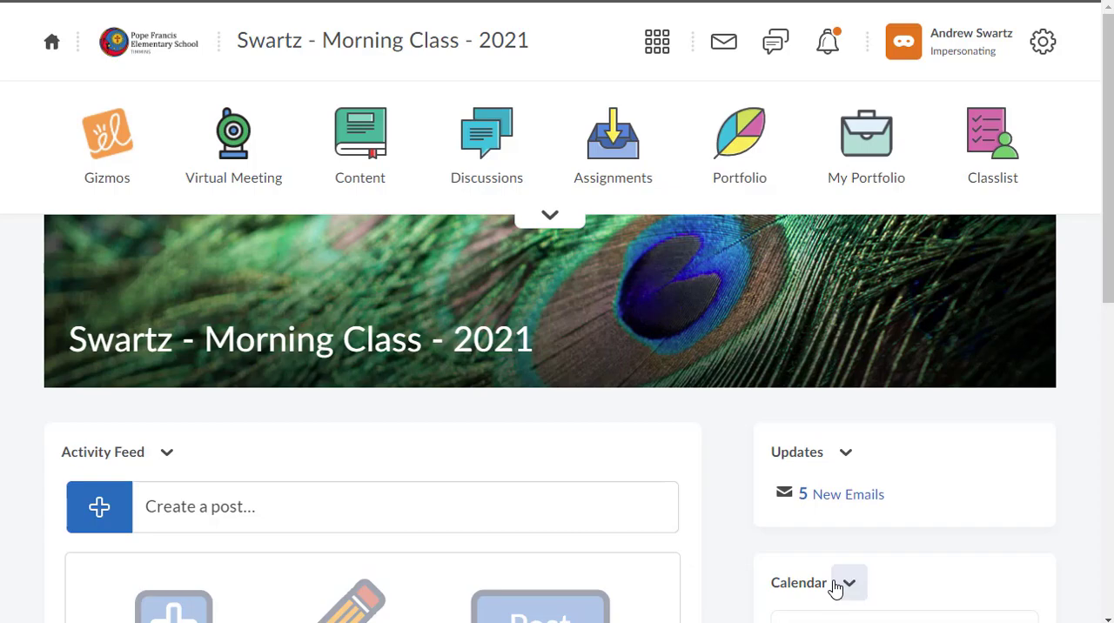